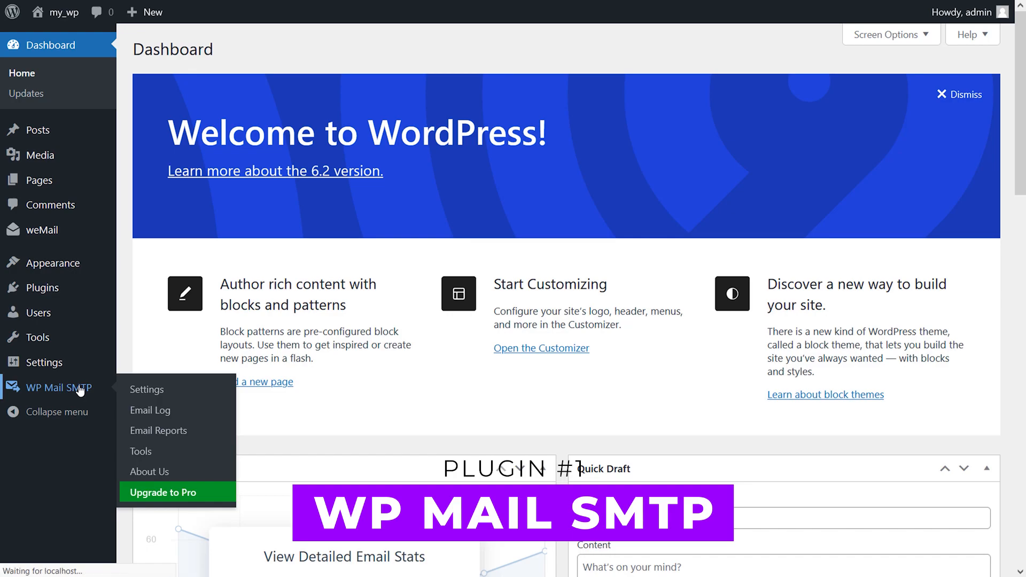
Step: Choose Google / Gmail as the mailer in the WP Mail SMTP setup wizard and continue
click(146, 389)
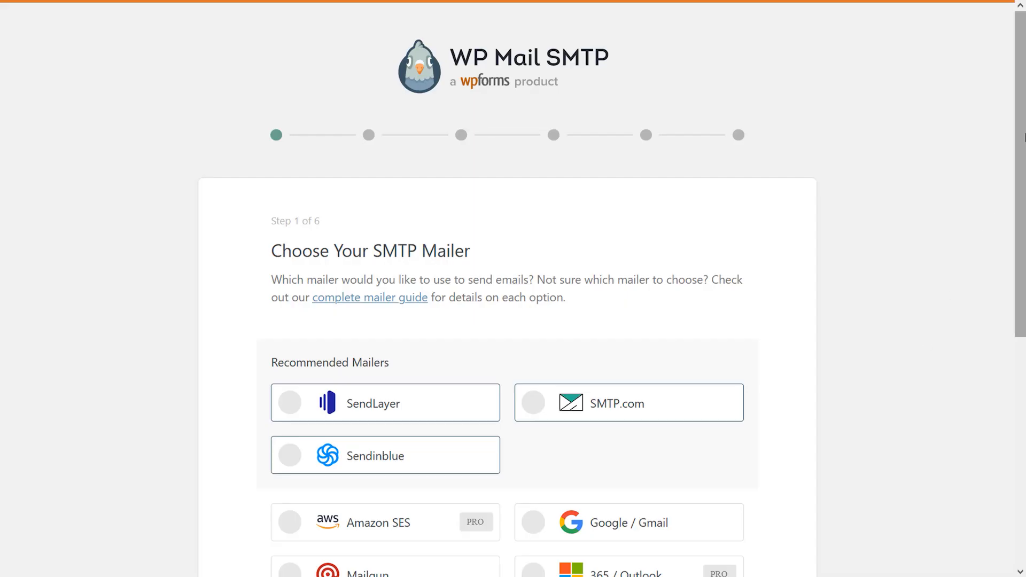
scroll(down, 3)
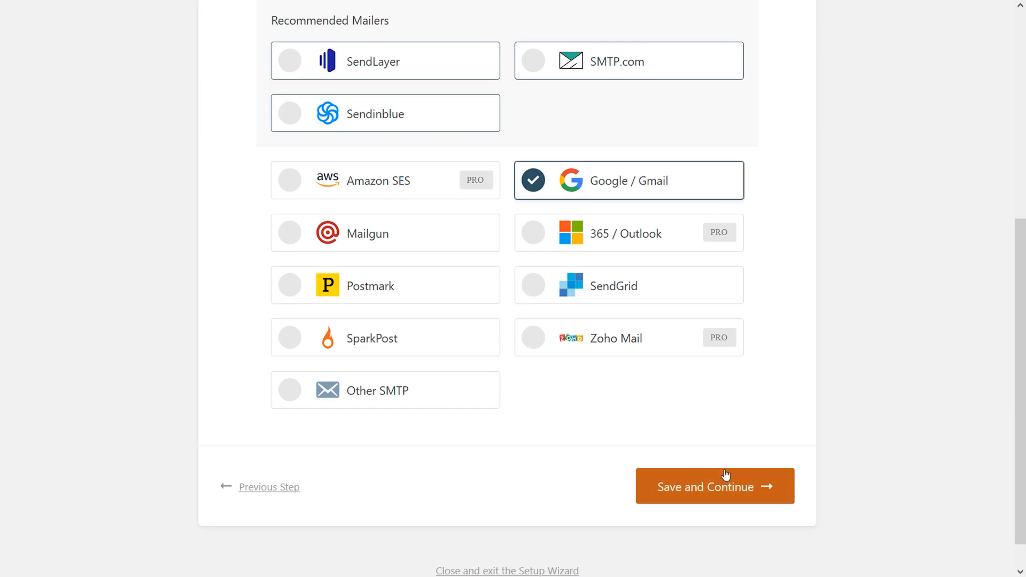
click(714, 487)
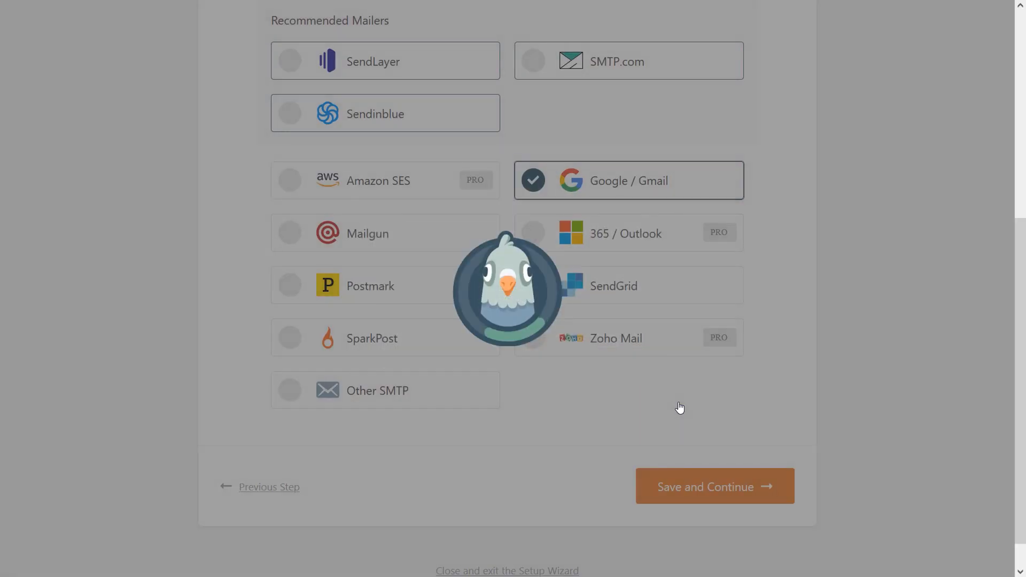
click(715, 486)
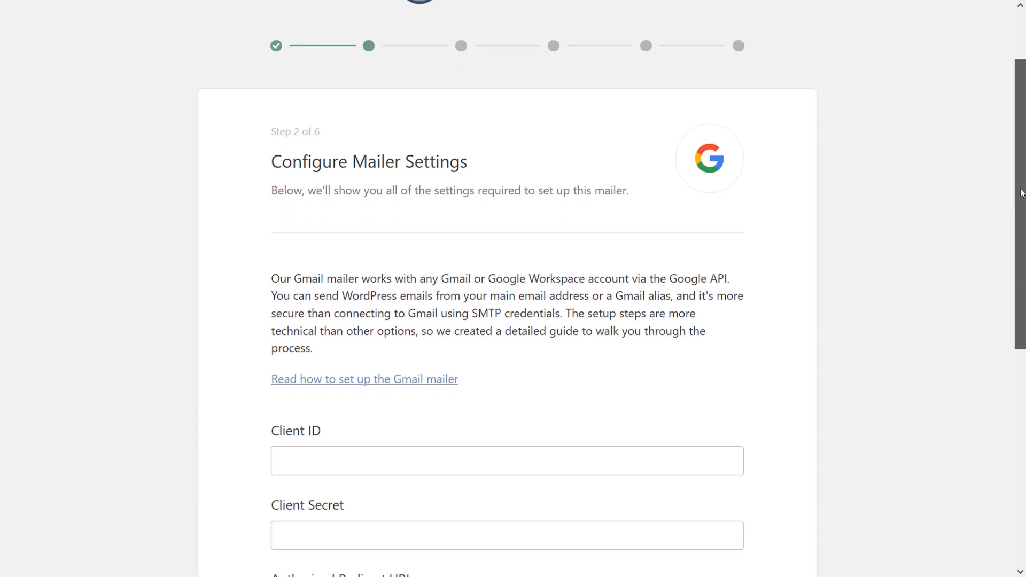
scroll(down, 3)
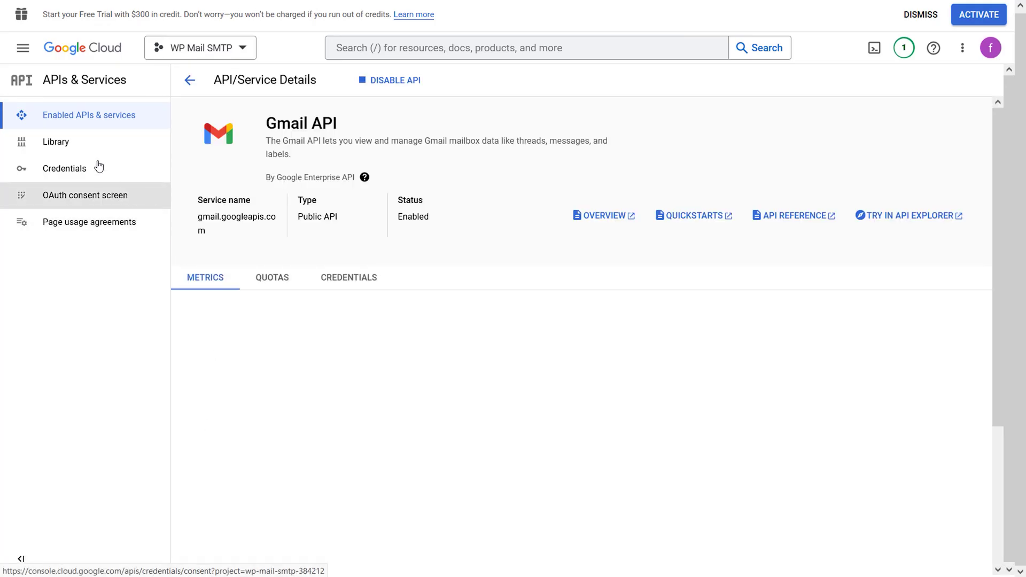
Step: Copy the OAuth client ID from Google Cloud credentials and connect the plugin to the Google account
click(65, 168)
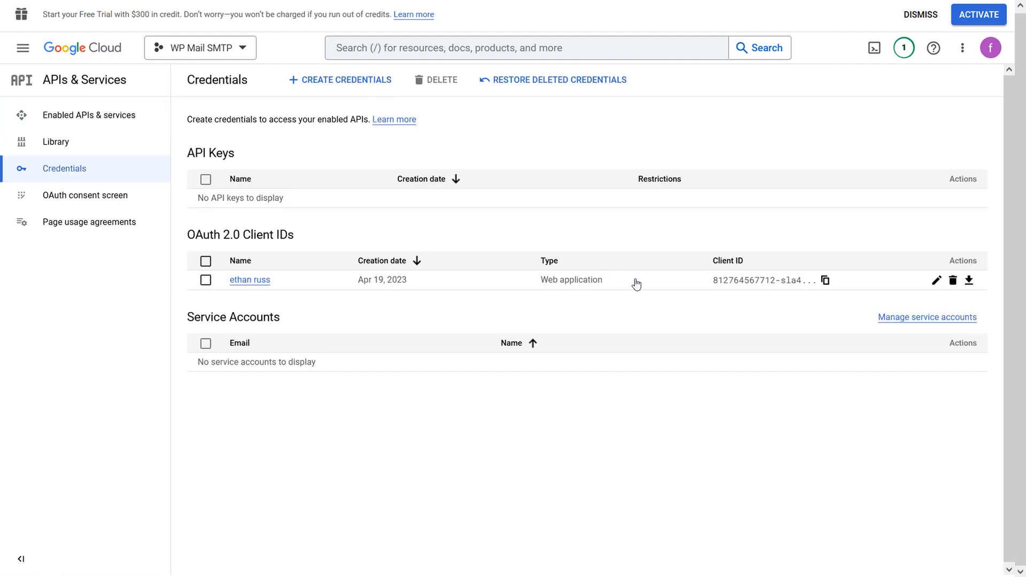
click(249, 279)
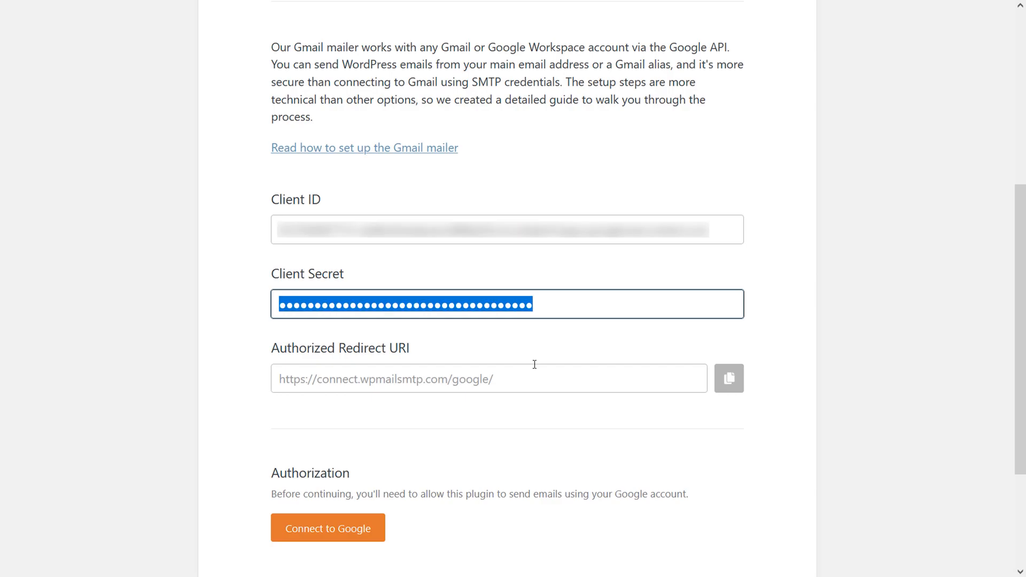
click(328, 528)
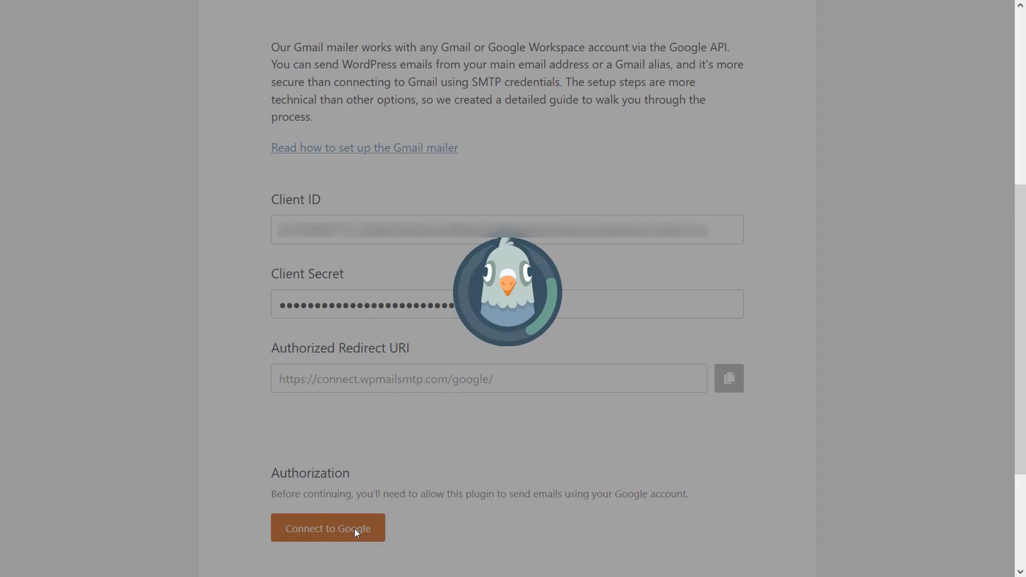
click(327, 529)
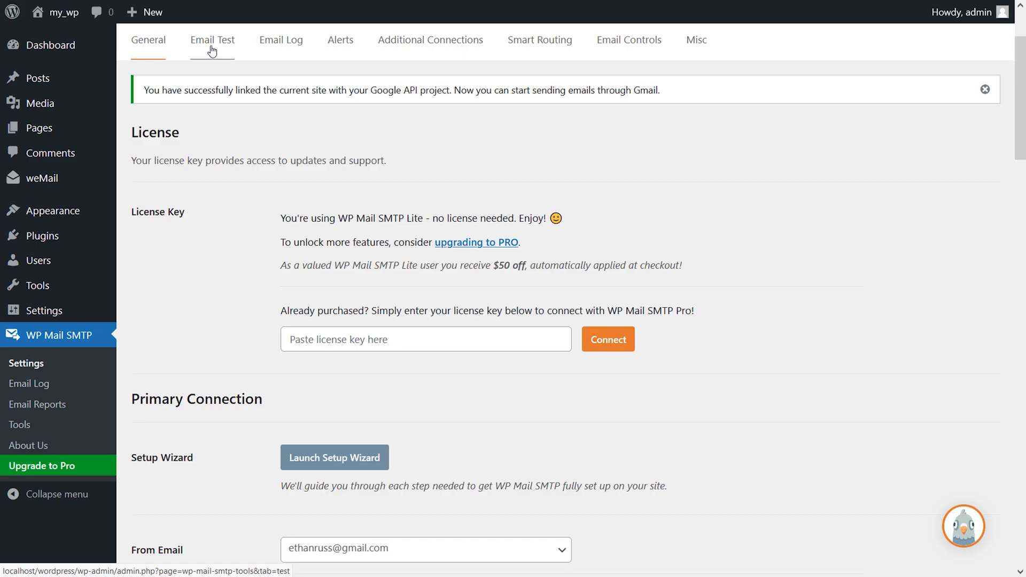
Step: Browse WP Mail SMTP's Email Test, Export and Scheduled Actions tool pages
click(212, 39)
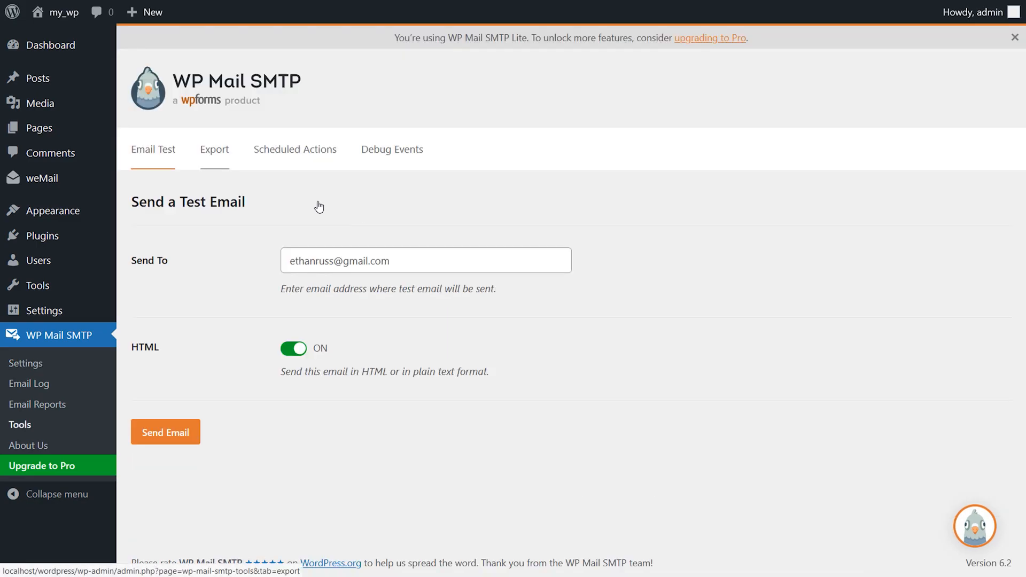
click(214, 149)
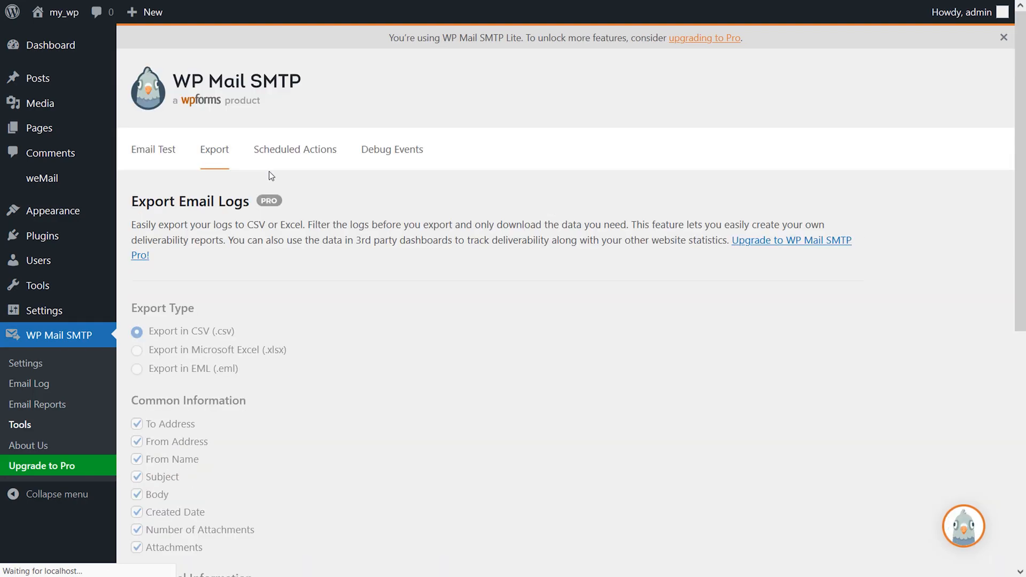
mouse_move(693, 176)
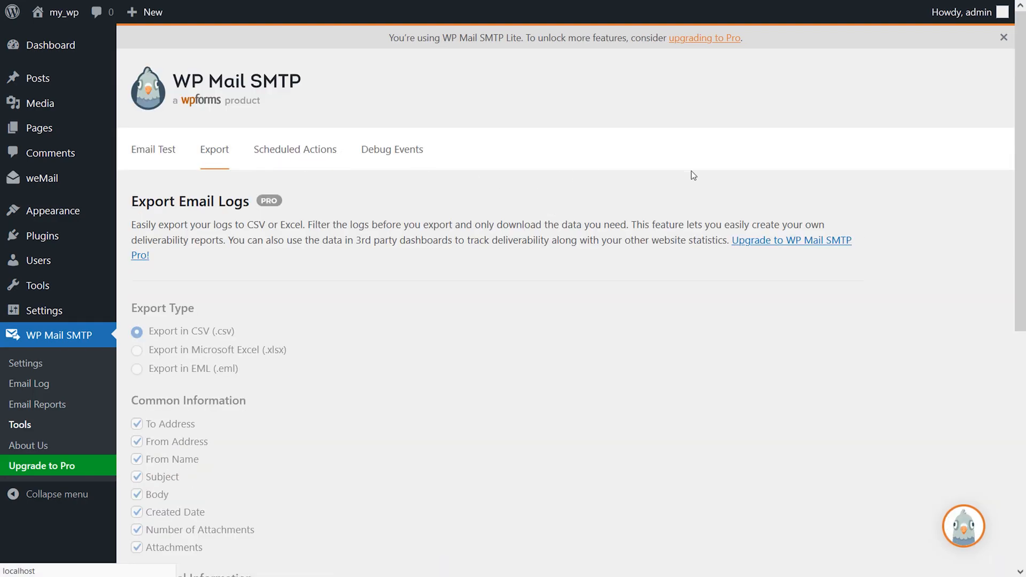
click(295, 150)
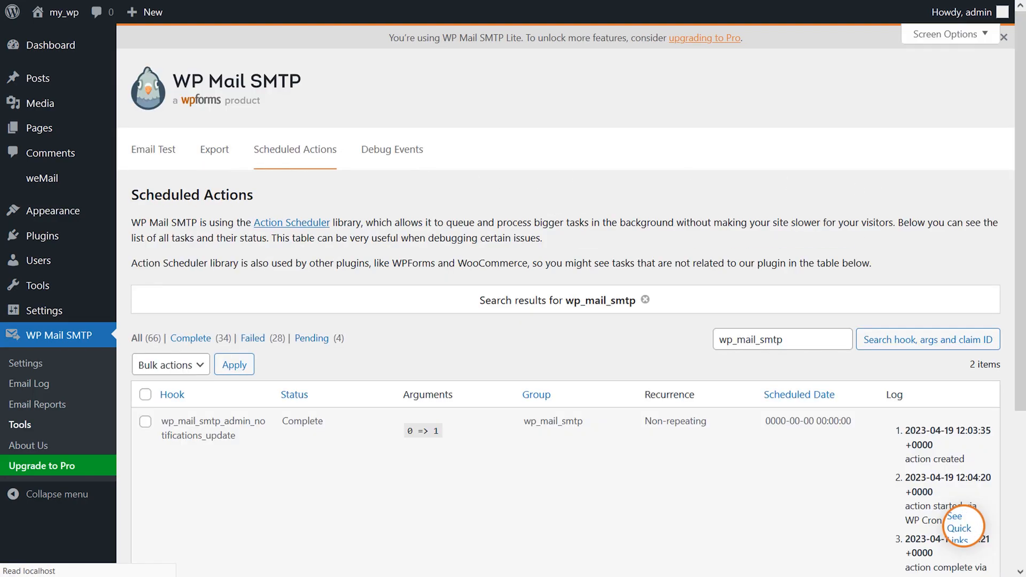
scroll(down, 3)
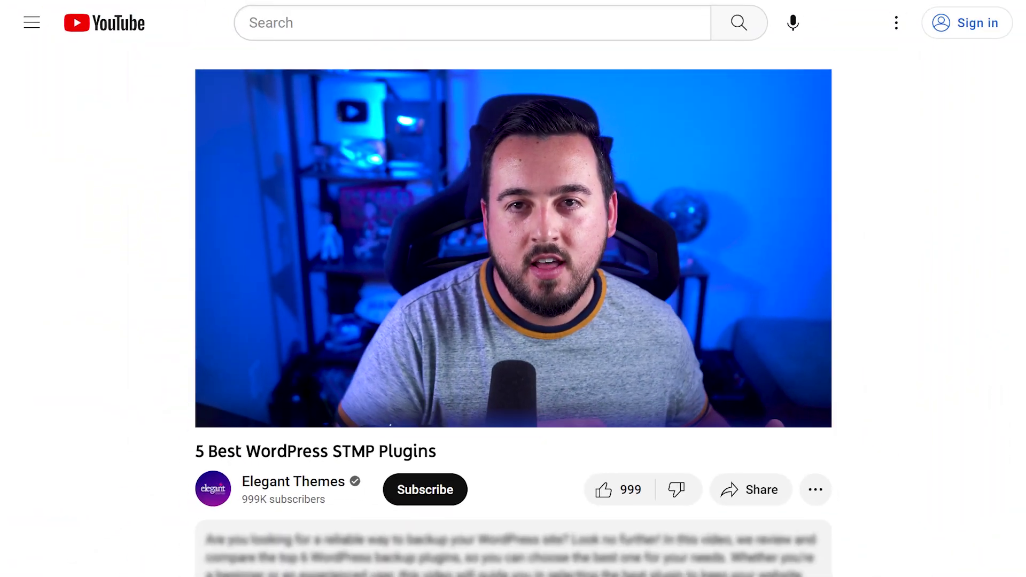
Step: Scroll the YouTube page down to the description's SMTP plugin links
scroll(down, 3)
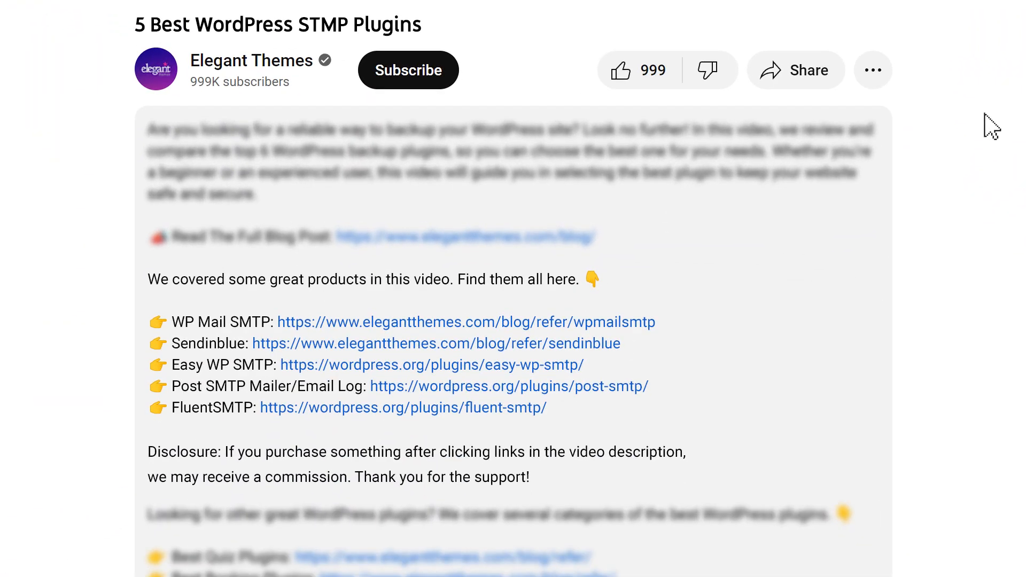
mouse_move(449, 330)
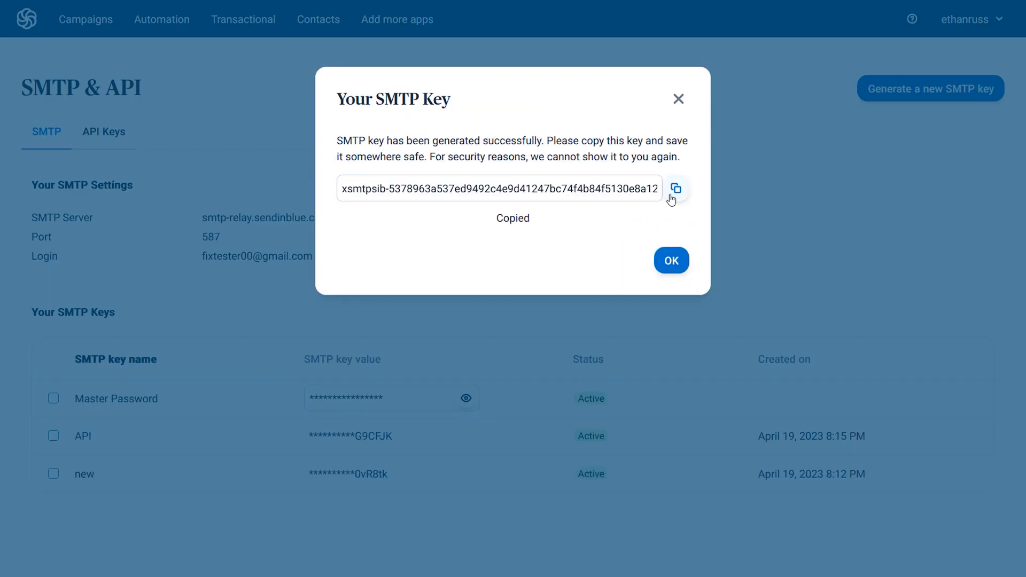
Step: Copy the generated Sendinblue SMTP key and return to the marketing dashboard
click(672, 260)
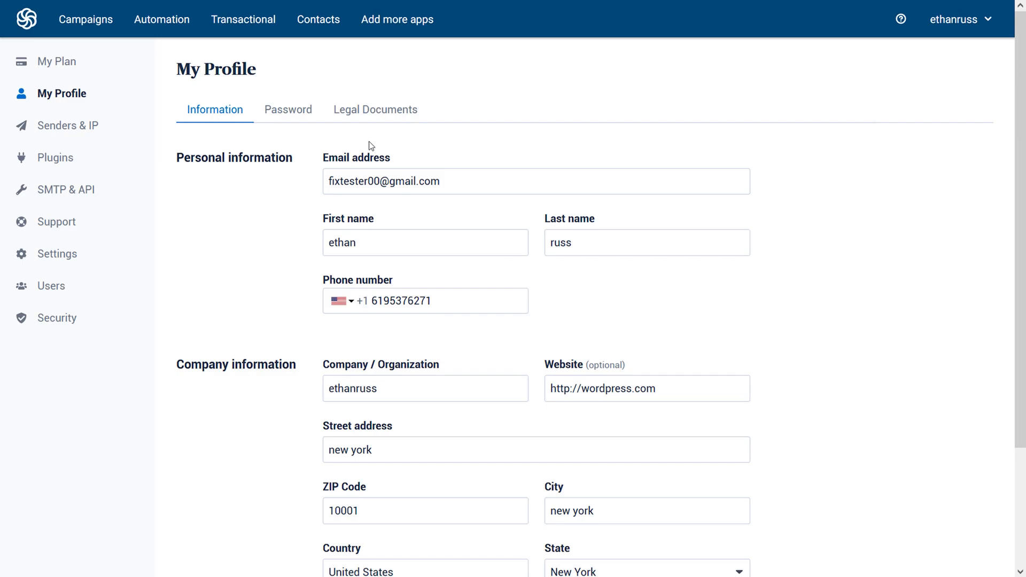
click(86, 20)
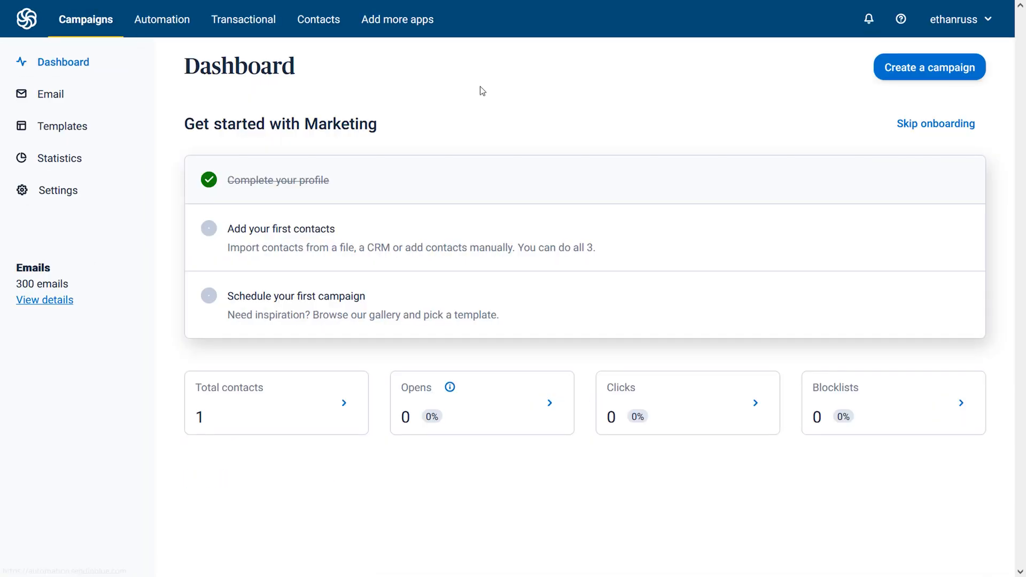
Step: Create a draft campaign named email with the subject hello and dismiss the brand popup
click(928, 66)
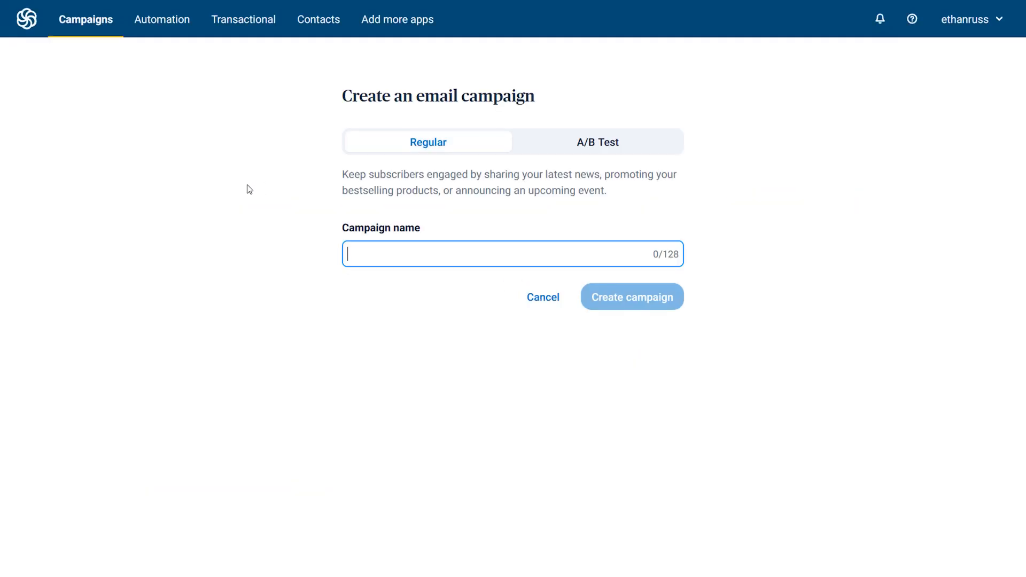
click(630, 296)
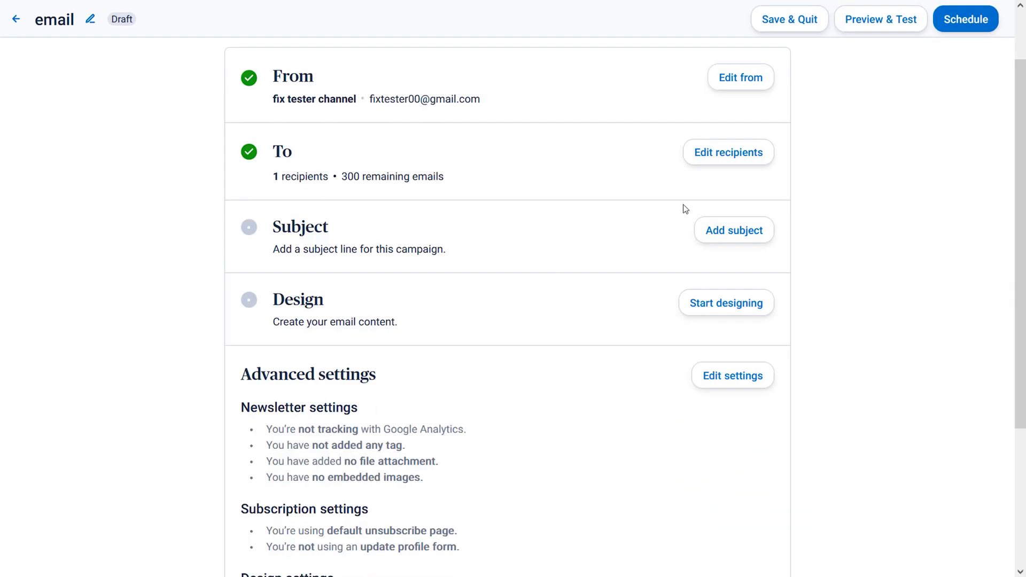
click(733, 230)
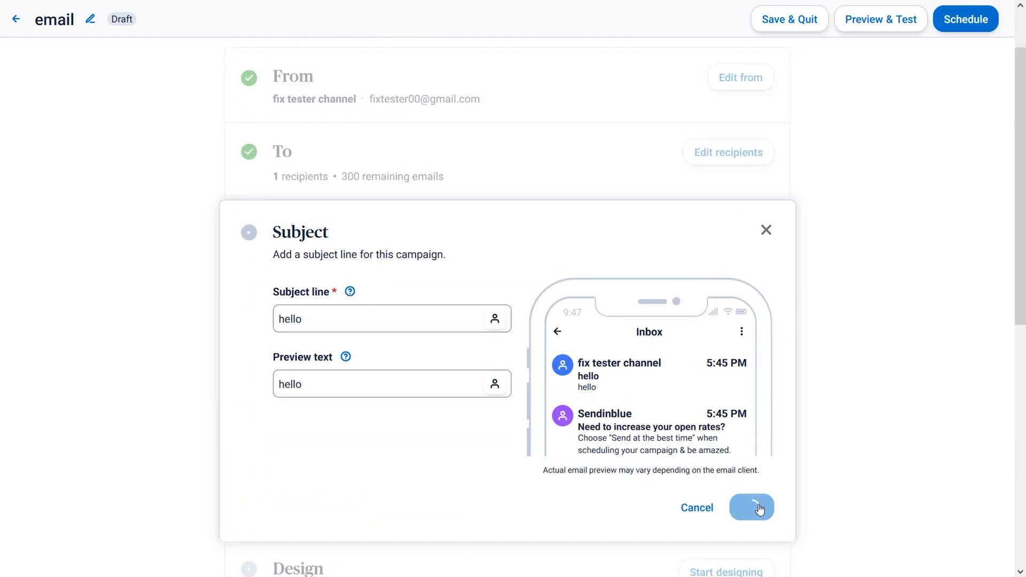
click(752, 508)
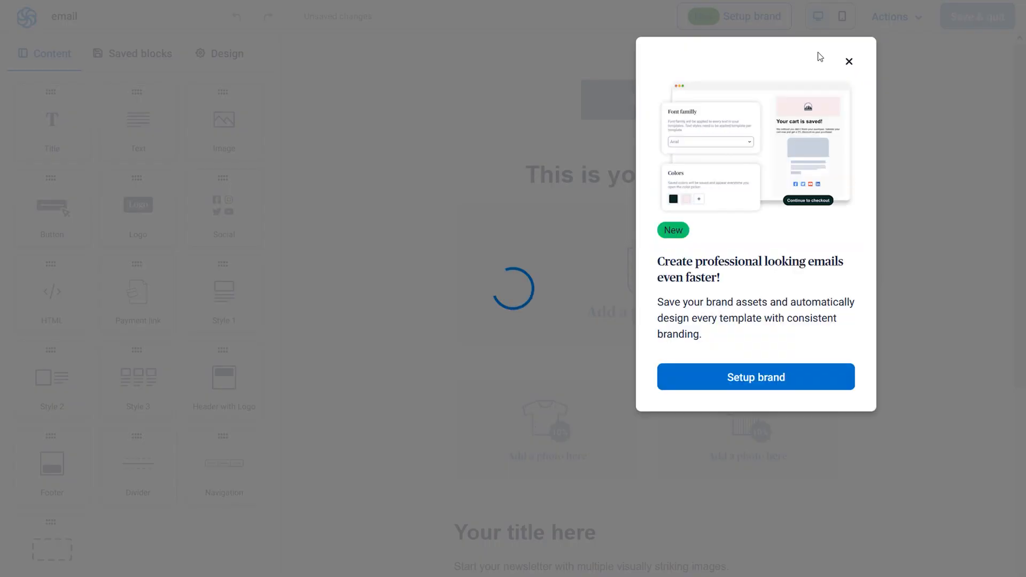
click(849, 61)
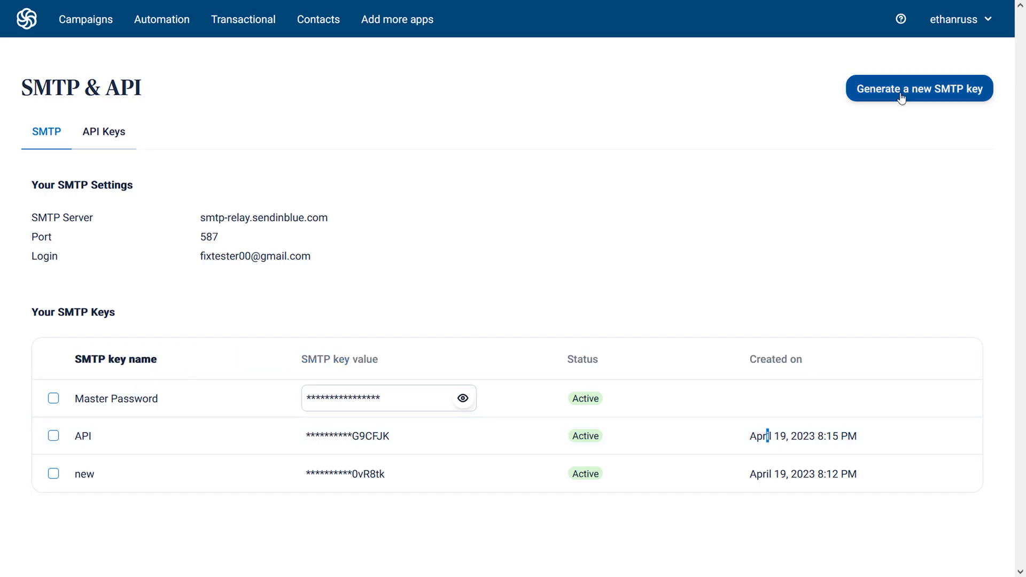
Step: Generate a new SMTP key from the Sendinblue SMTP & API settings
click(918, 89)
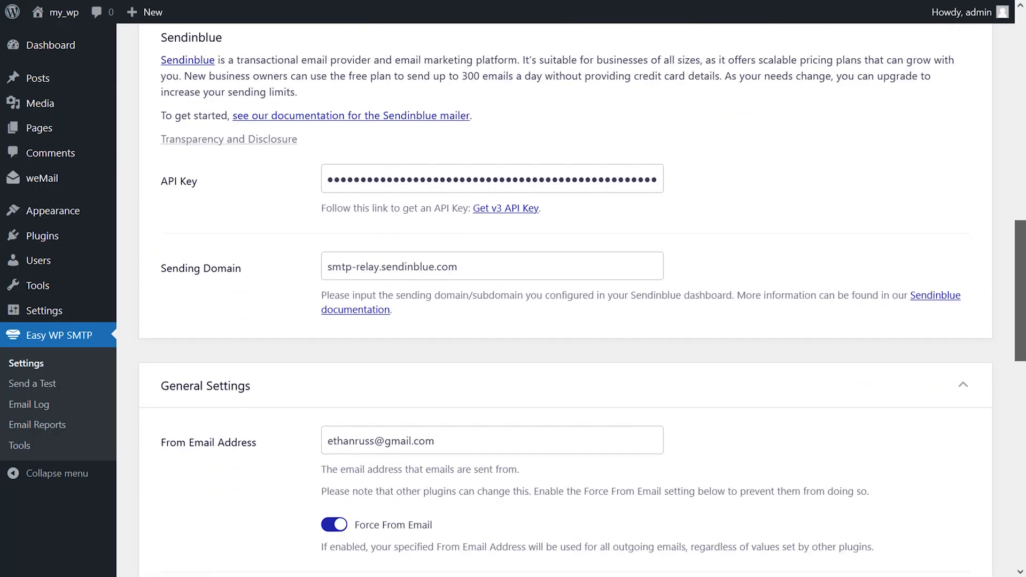
Step: Save the Easy WP SMTP settings and view its Email Log and Misc pages
scroll(down, 3)
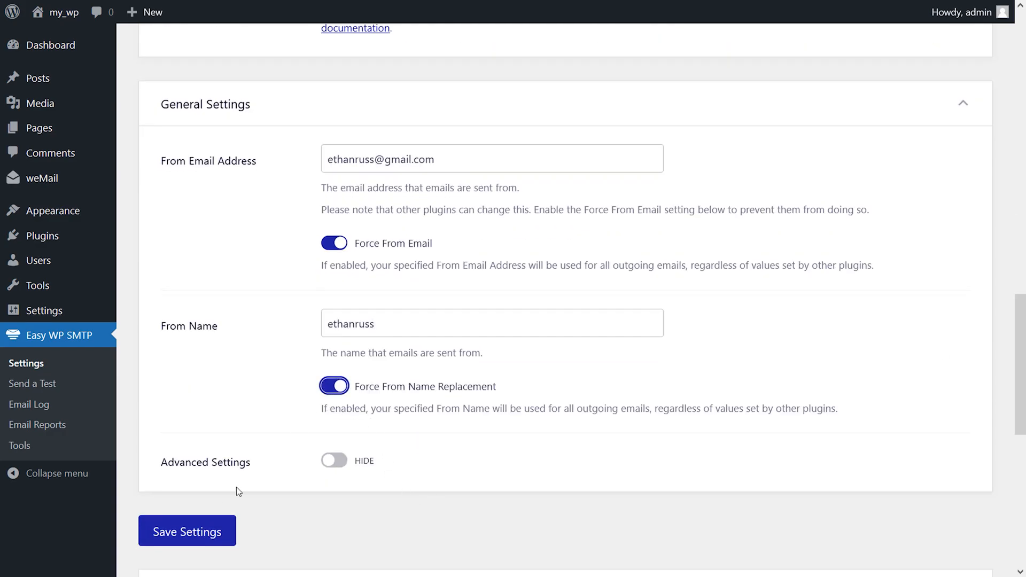
click(186, 532)
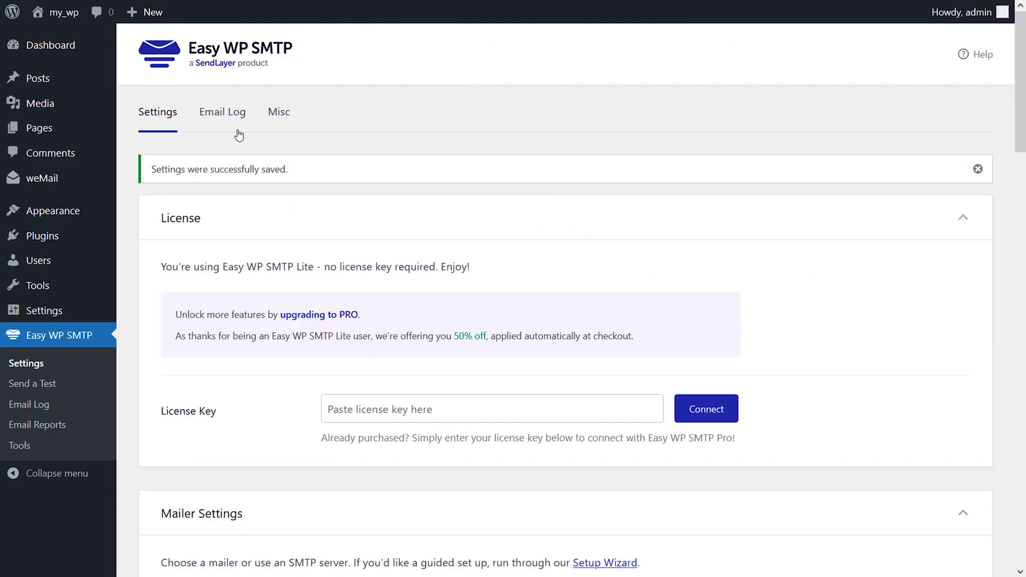
click(223, 111)
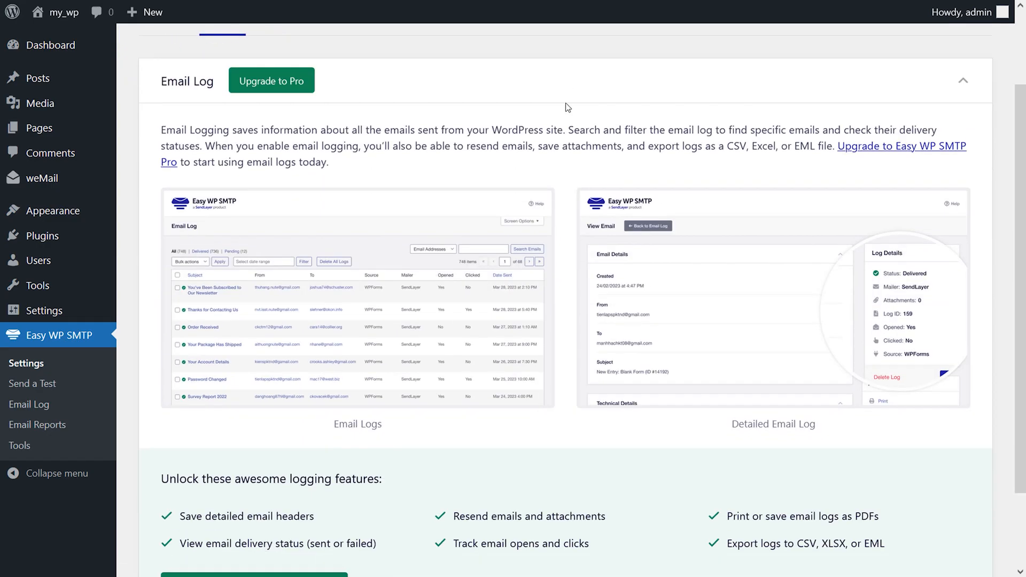
click(278, 112)
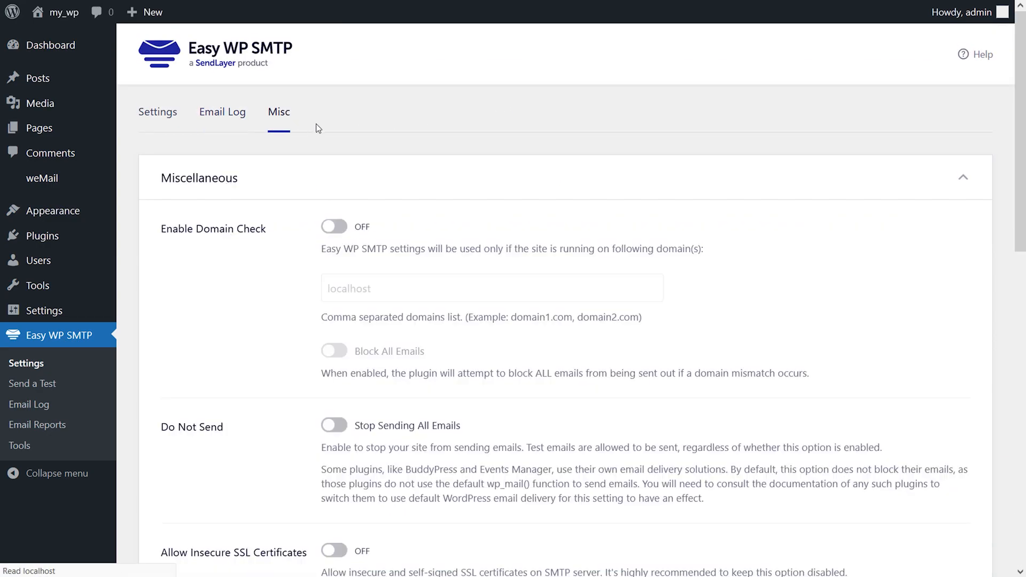
mouse_move(37, 424)
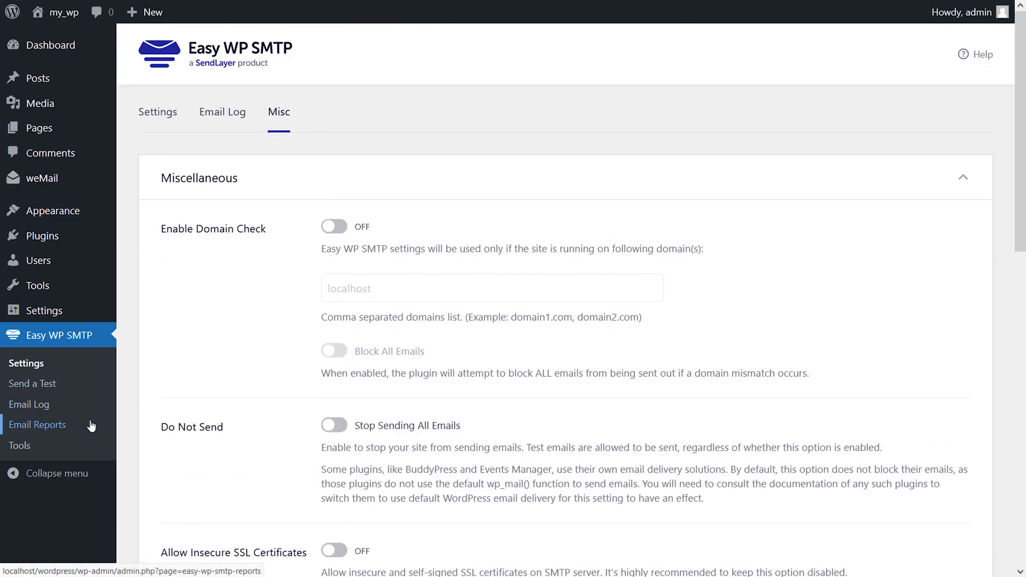
Step: View Easy WP SMTP's Email Reports page and its Send a Test page
click(38, 425)
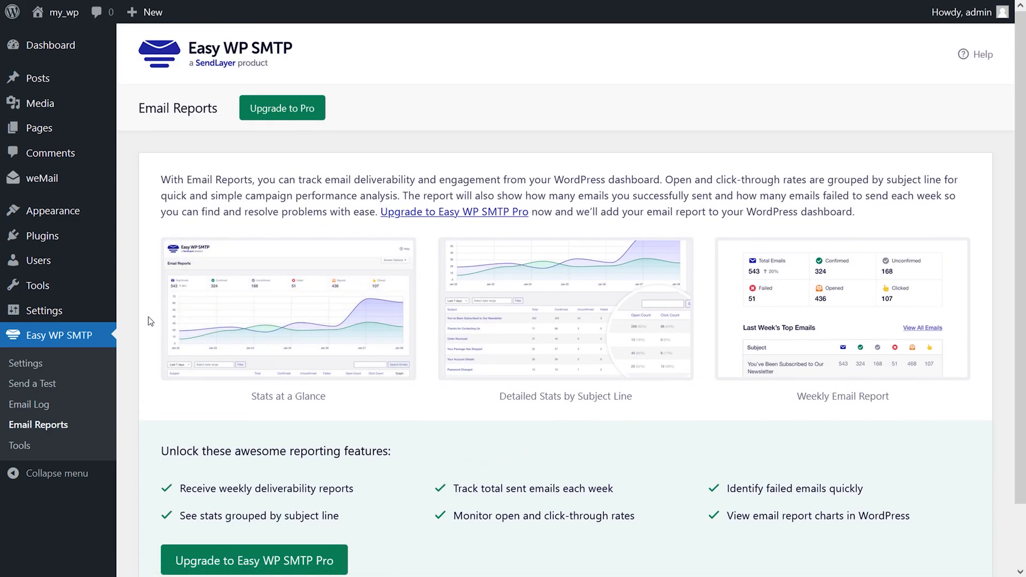
mouse_move(33, 384)
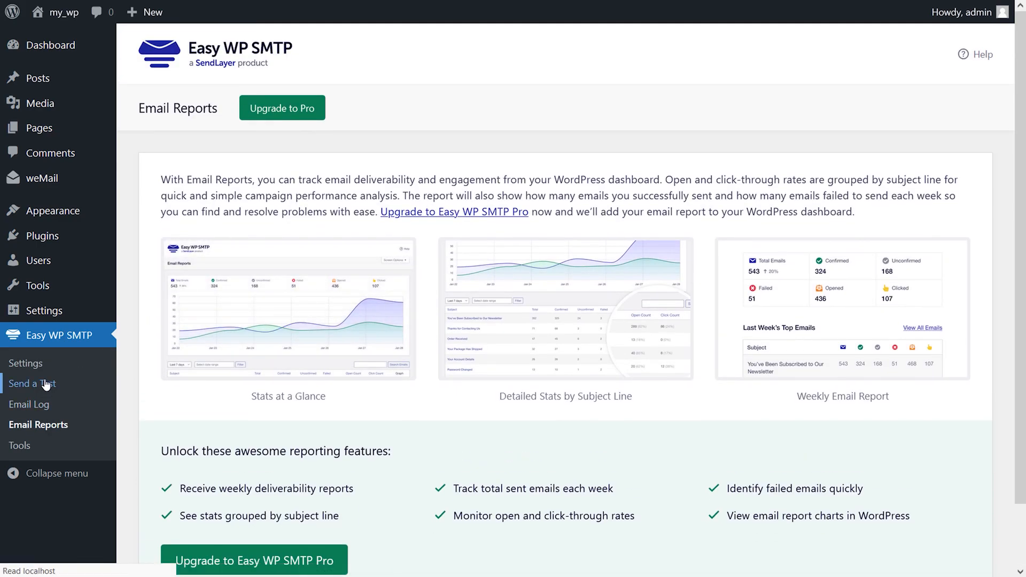
click(20, 446)
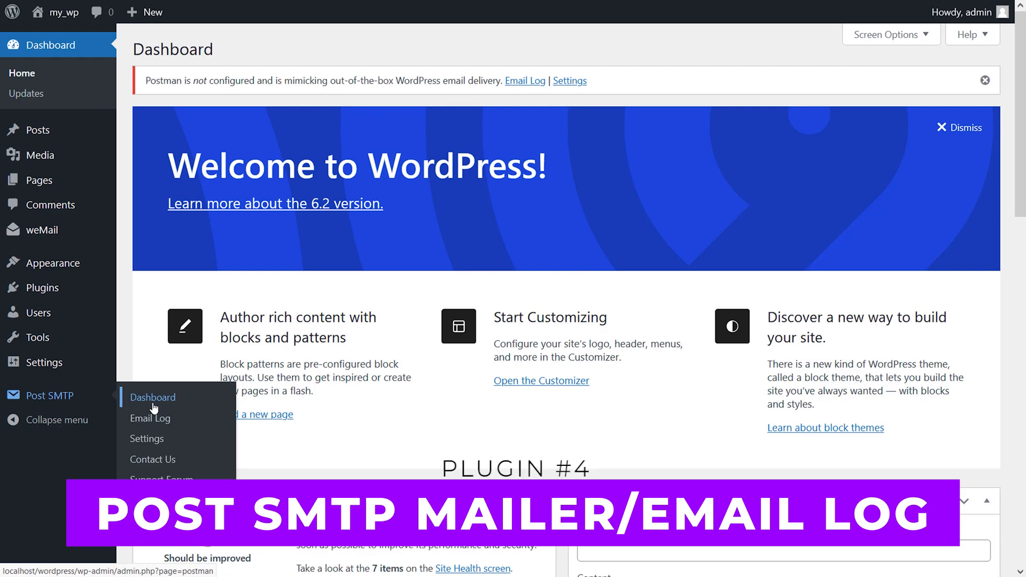
Step: Start the Post SMTP setup wizard from its dashboard and advance past the hostname step
click(153, 398)
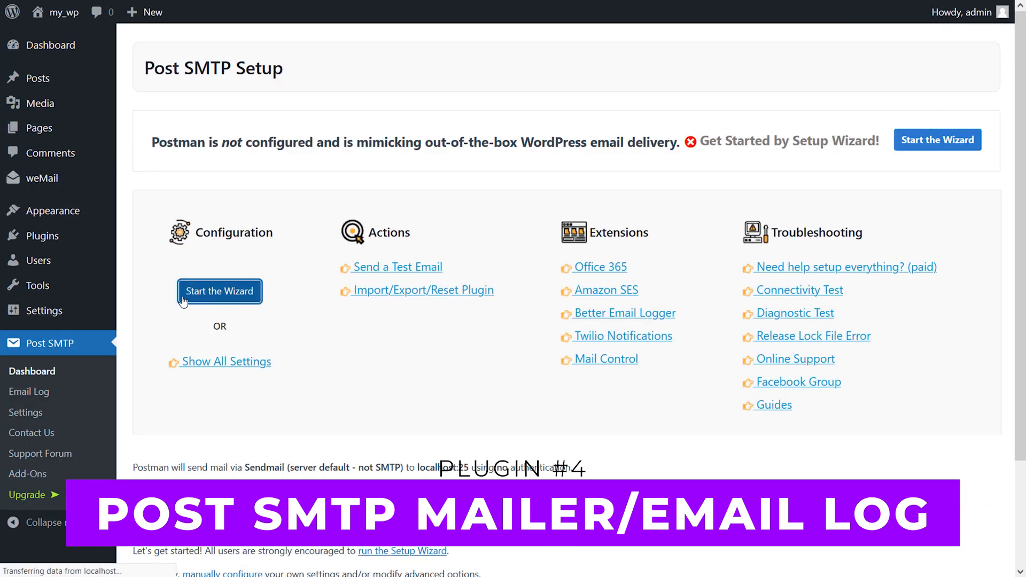
click(220, 291)
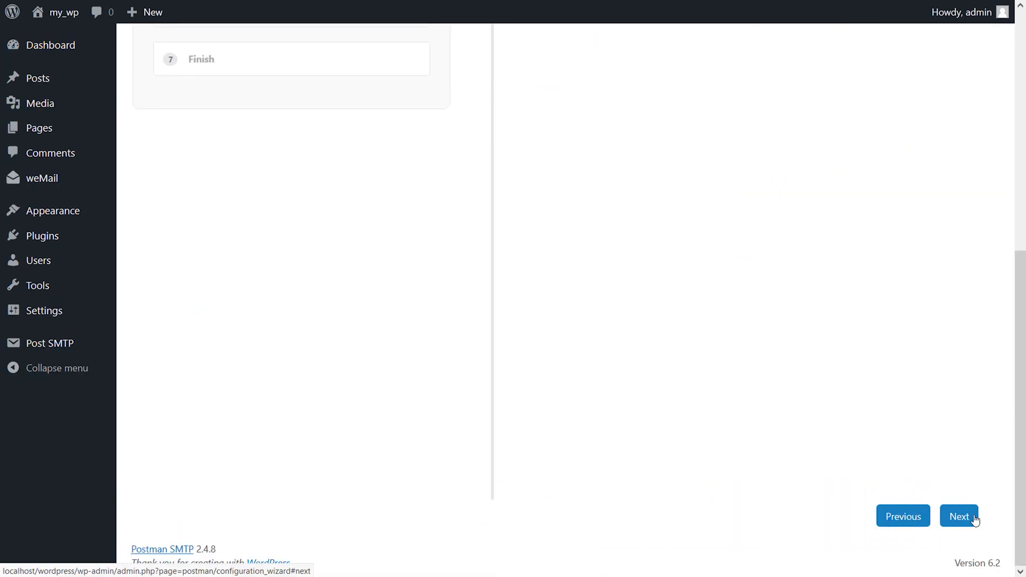
click(959, 517)
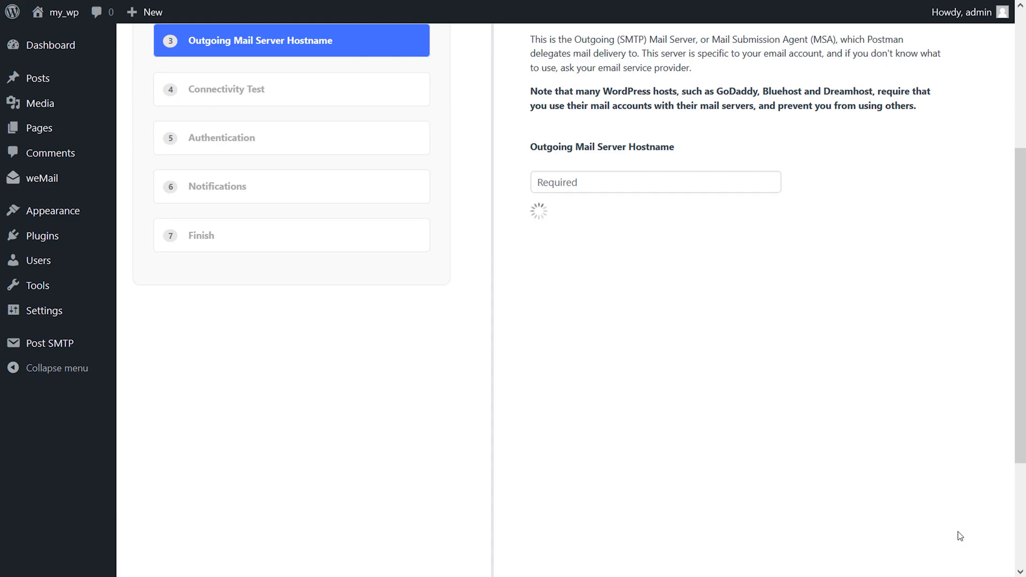
scroll(up, 3)
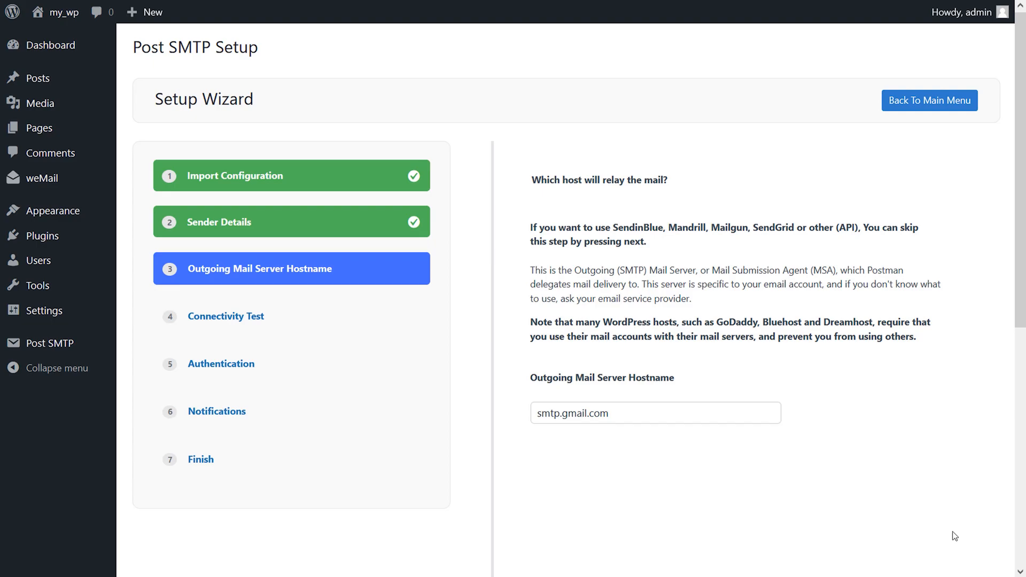
scroll(down, 3)
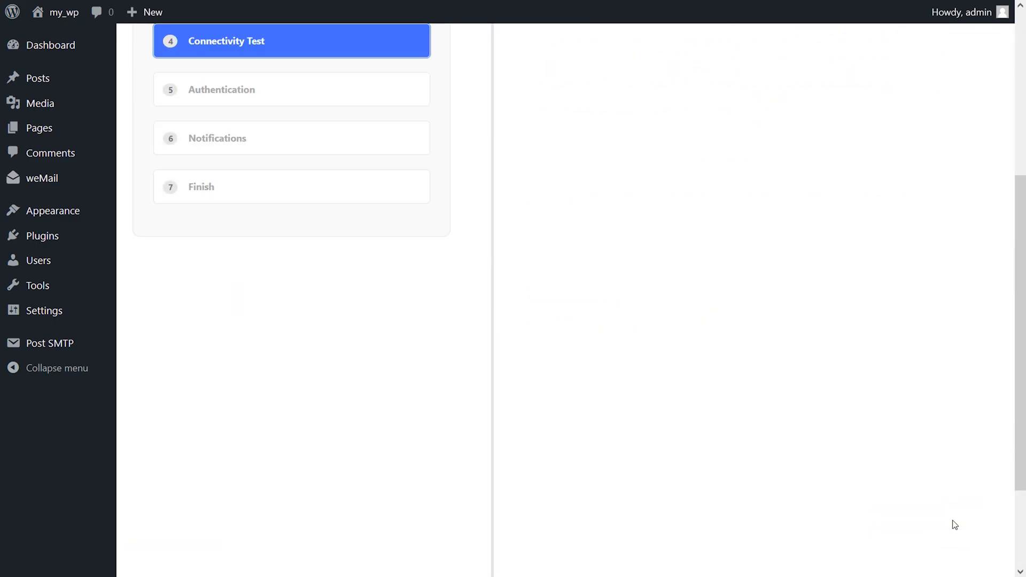
scroll(up, 3)
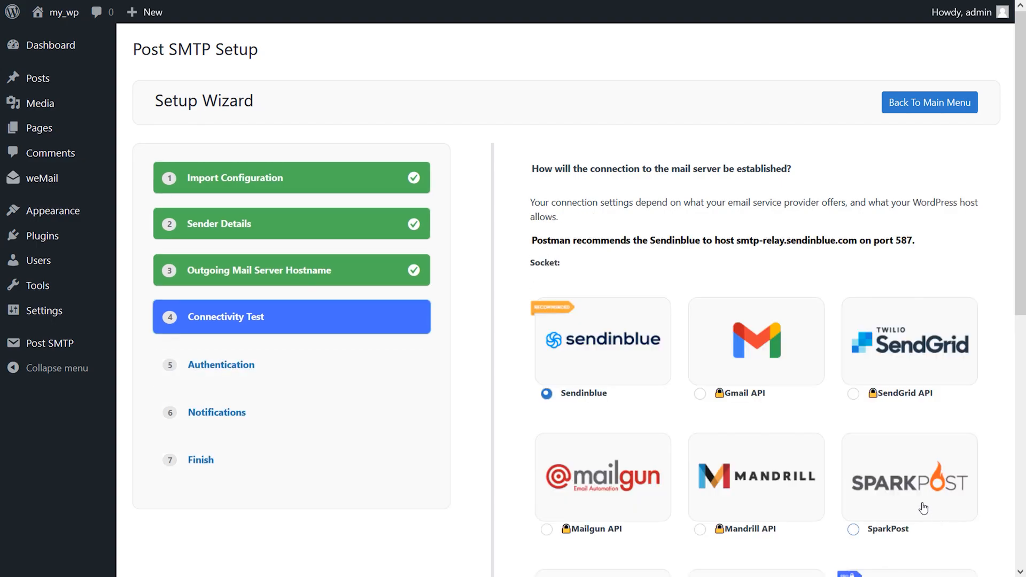
Step: Select Gmail API as the Post SMTP mail connection
click(699, 393)
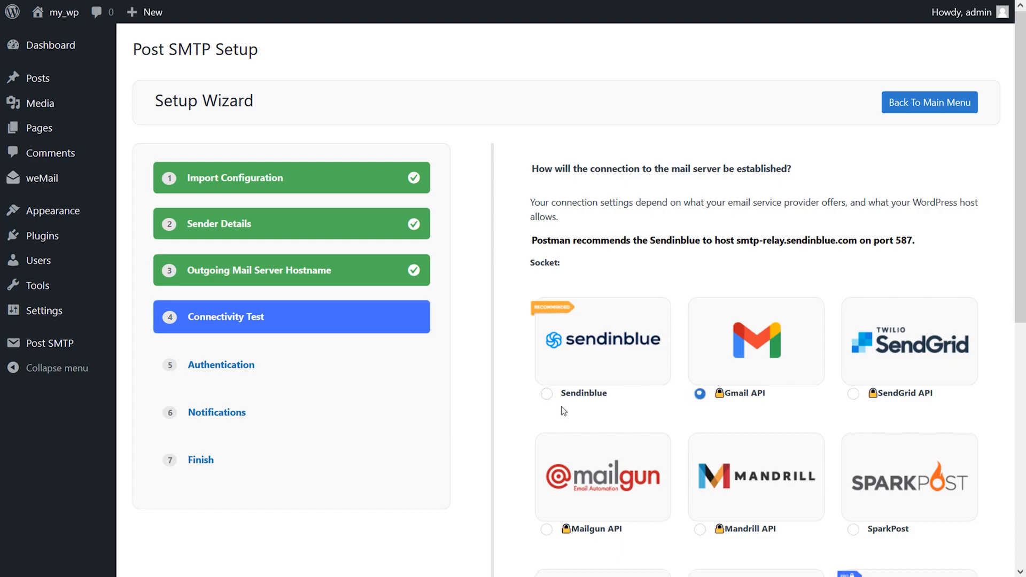
scroll(down, 3)
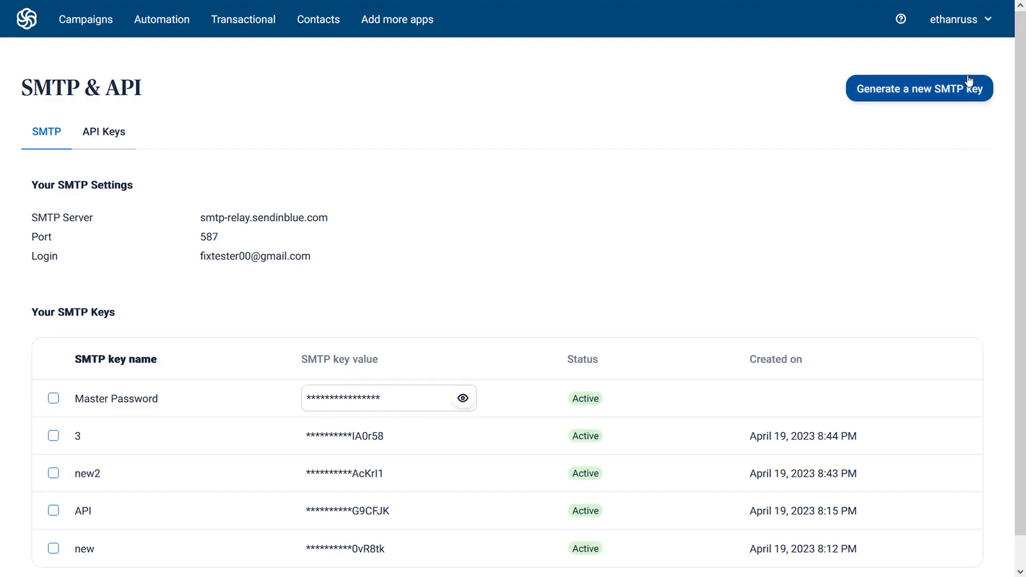
click(920, 89)
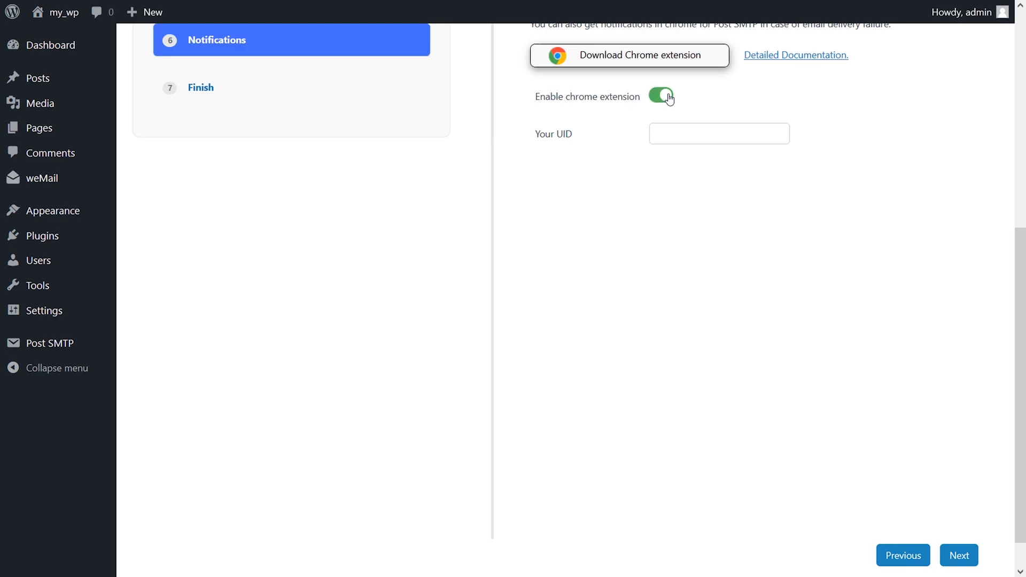
Step: Finish the Post SMTP wizard to save its settings, then view its Email Log
click(958, 555)
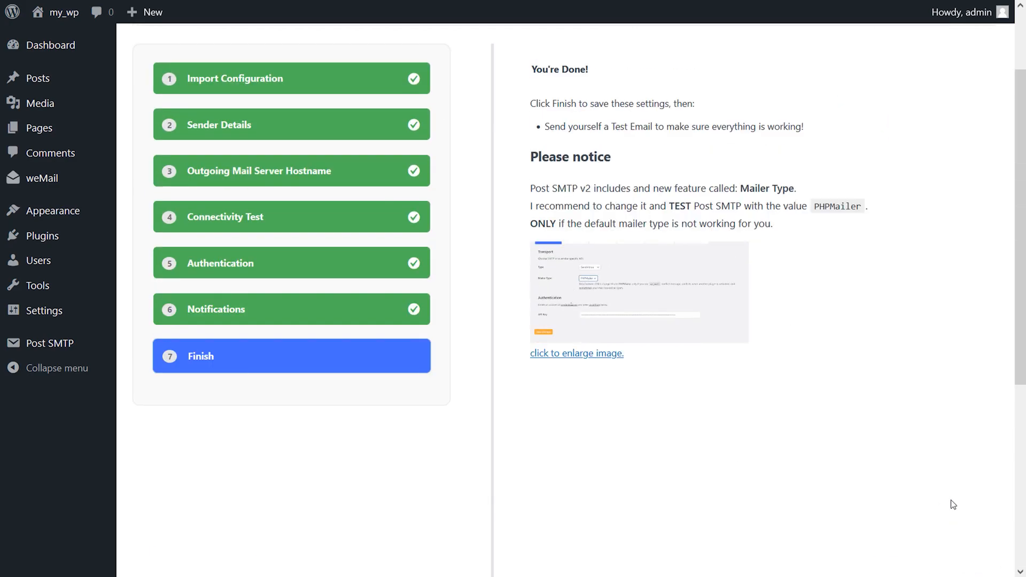
click(291, 356)
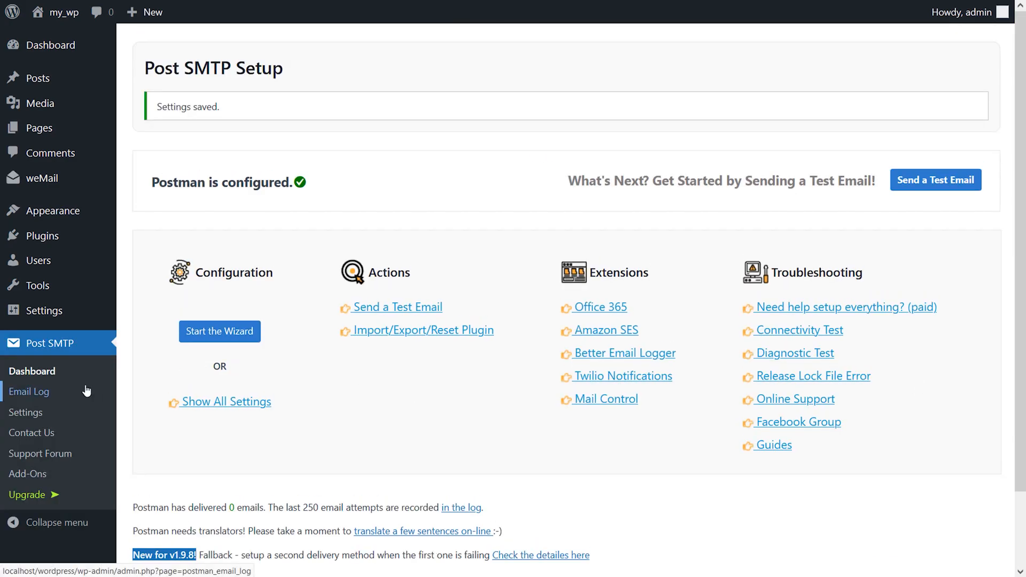
click(30, 391)
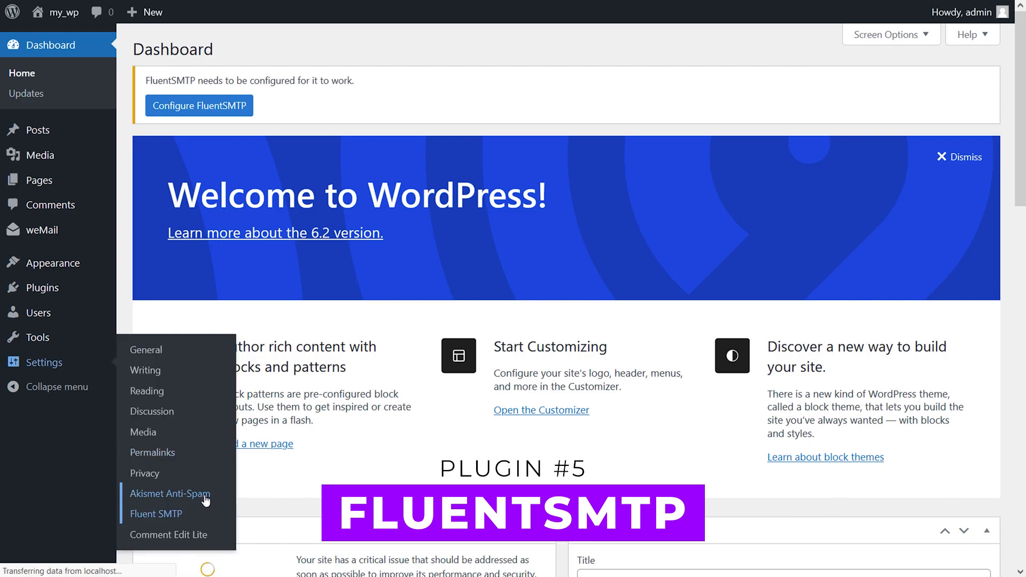
click(156, 514)
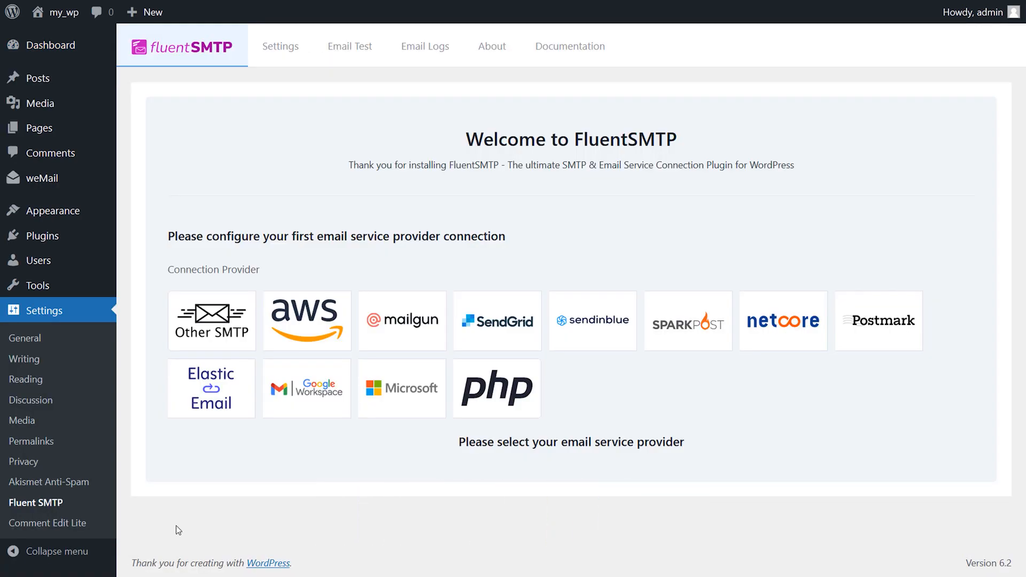
click(591, 320)
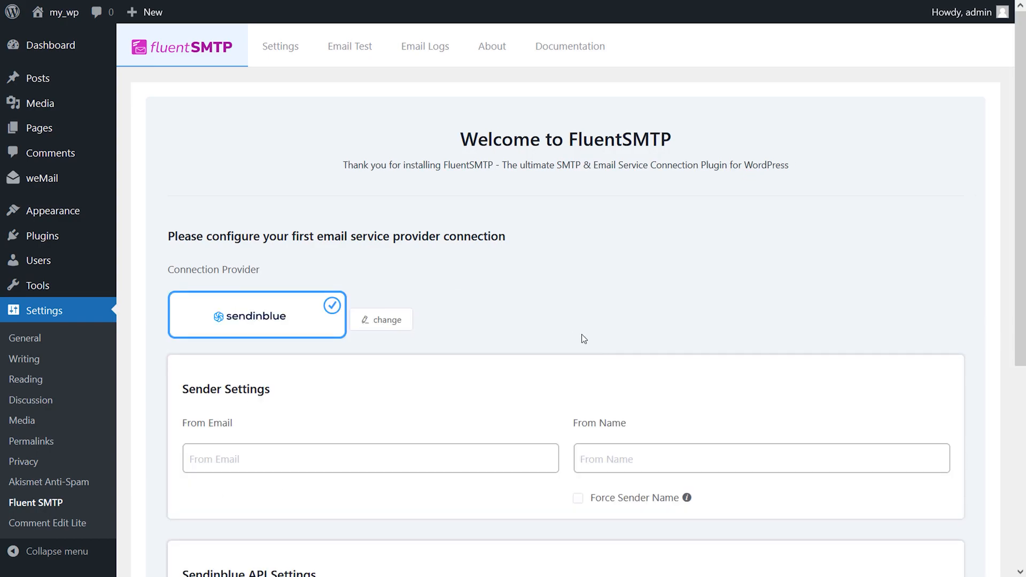
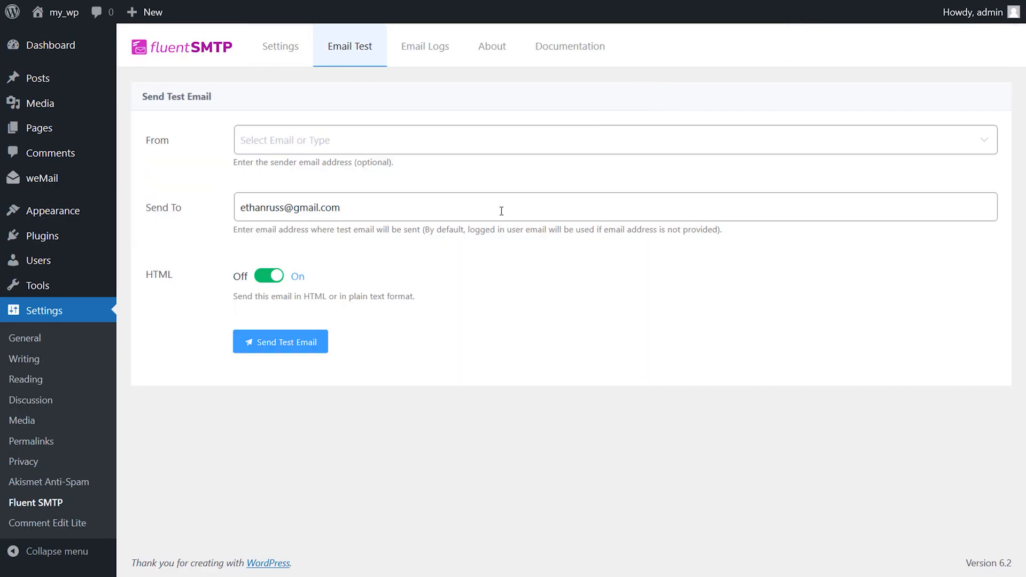
mouse_move(424, 46)
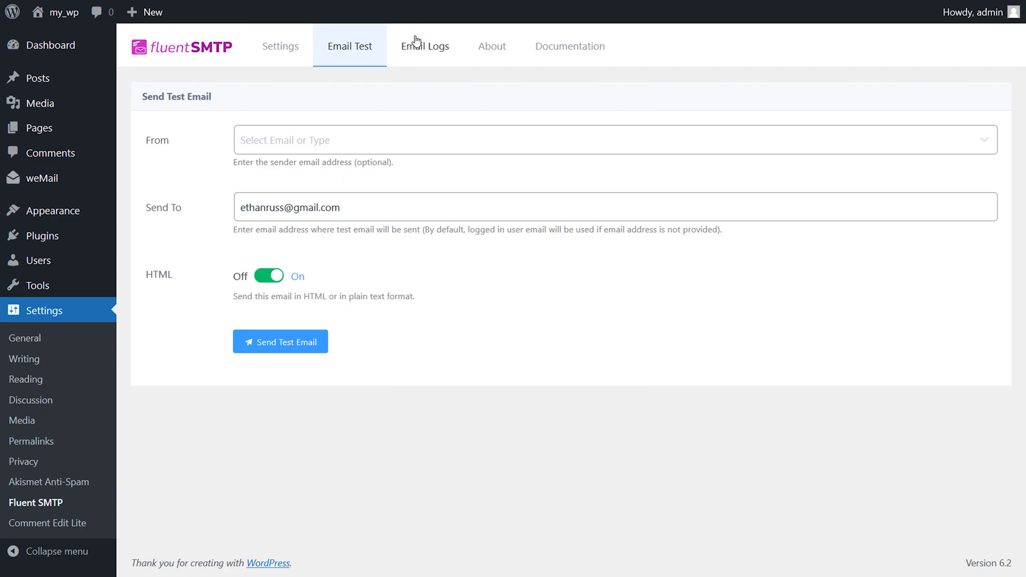
Step: Browse FluentSMTP's Email Logs, About and Documentation pages, then return to WP Mail SMTP settings
click(424, 46)
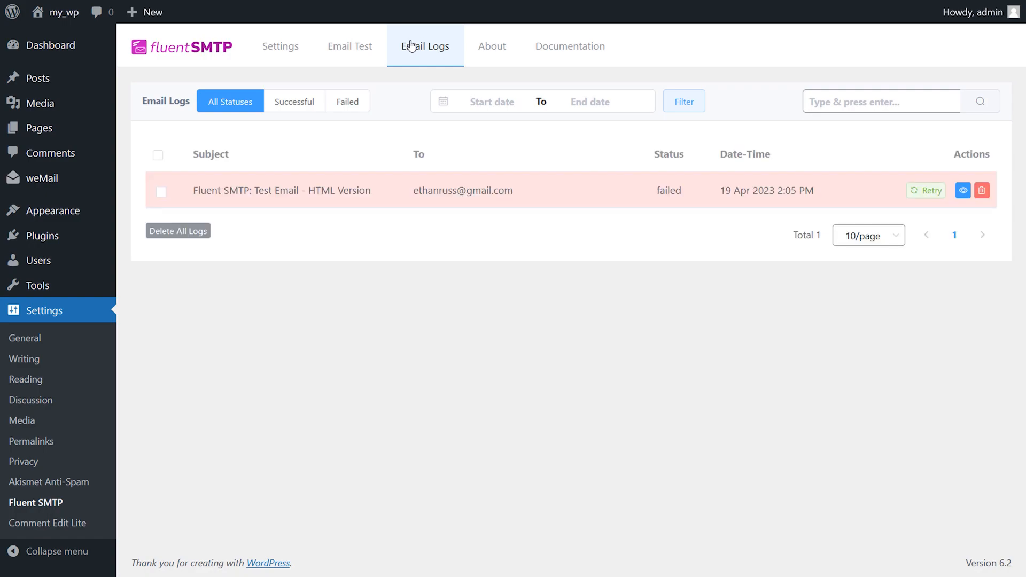
mouse_move(471, 51)
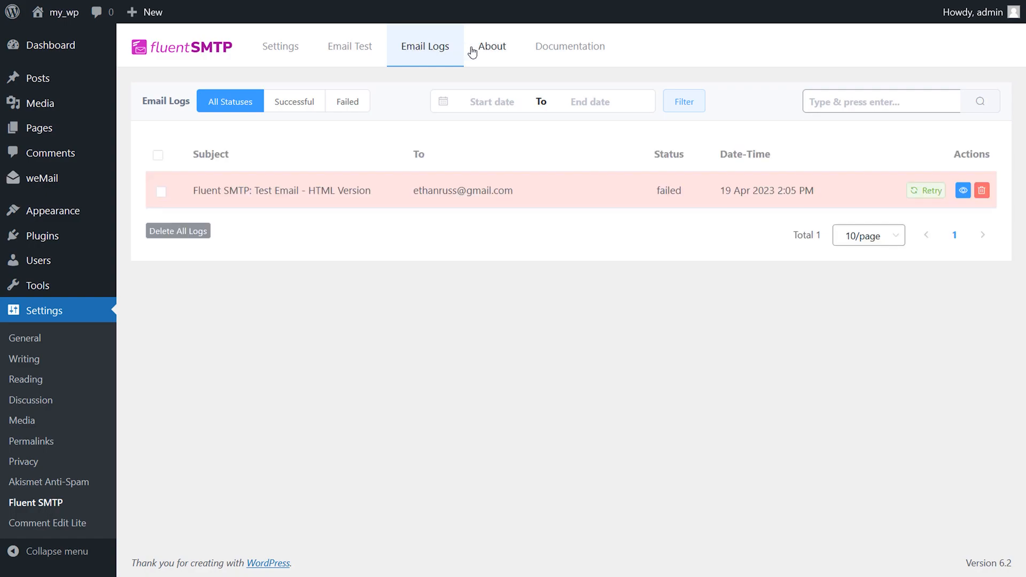
click(492, 46)
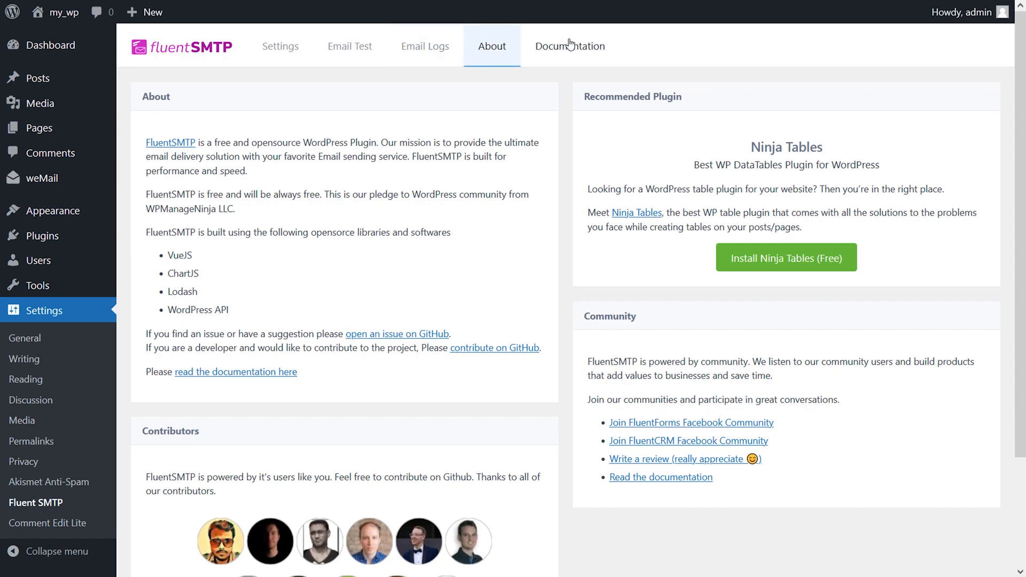
click(570, 46)
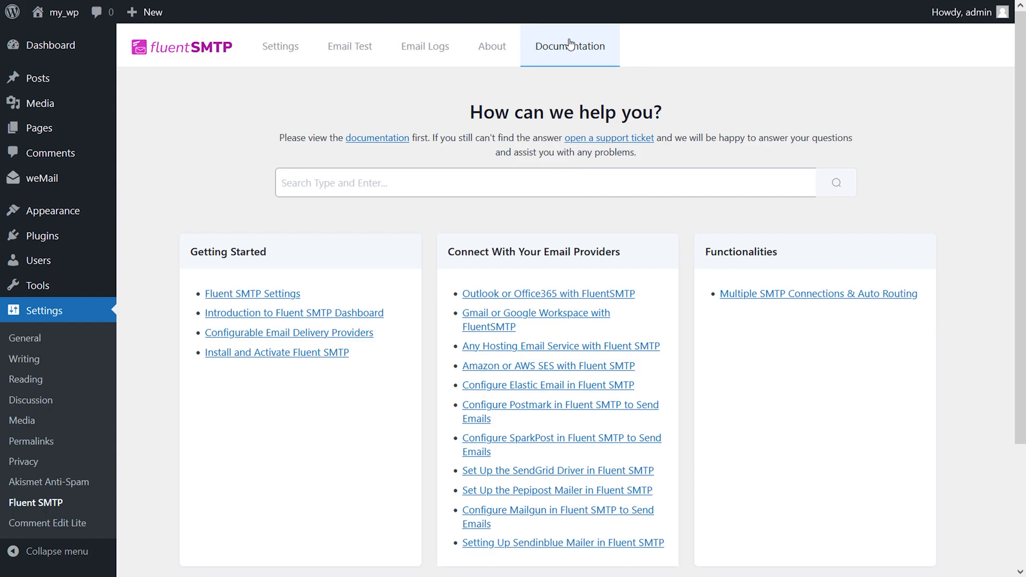
mouse_move(572, 77)
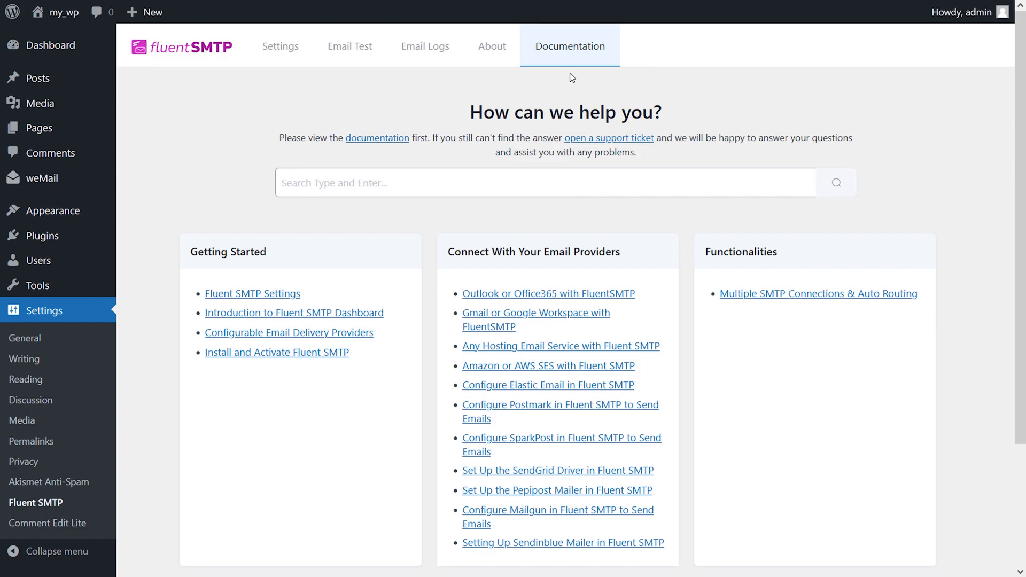
click(57, 335)
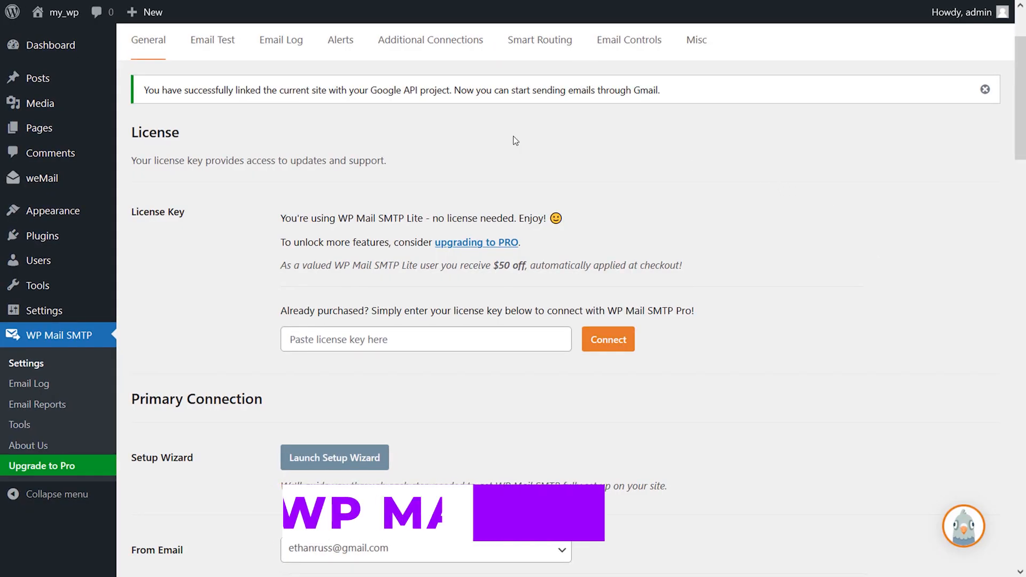
Step: Switch from WP Mail SMTP's general settings to its Email Test tool
click(19, 425)
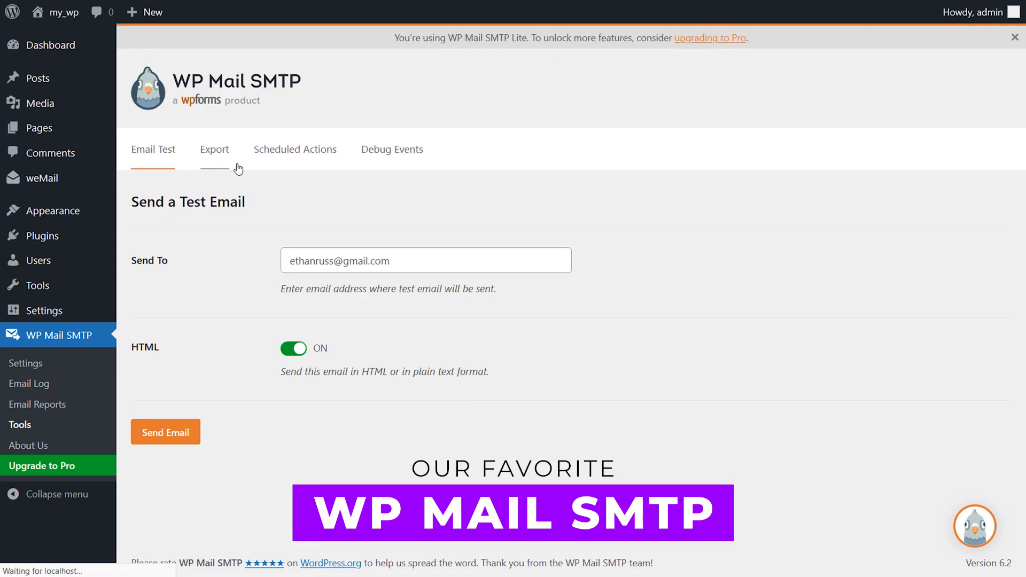
click(295, 150)
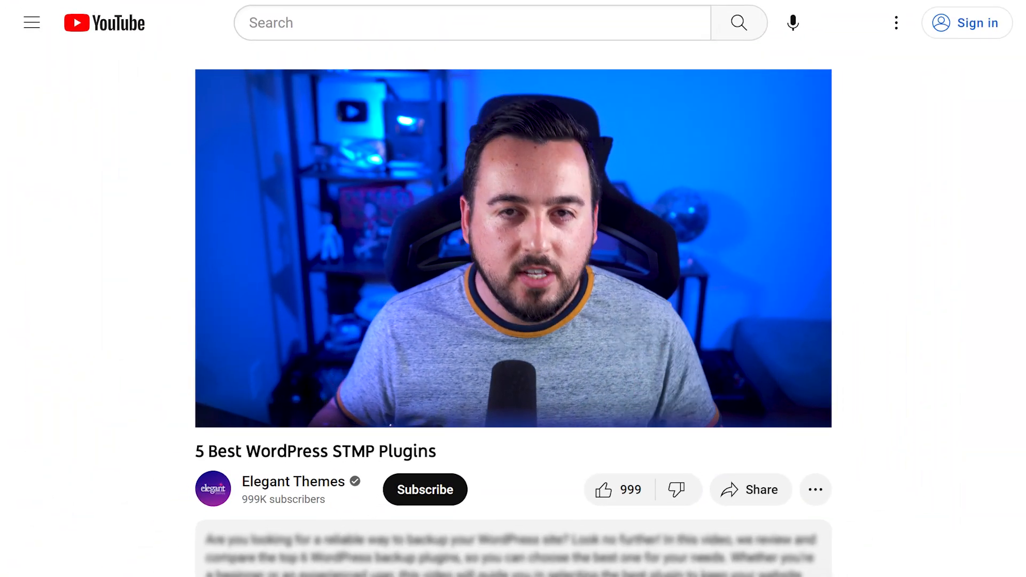
Step: Scroll the YouTube page down to the description listing all five SMTP plugin links
scroll(down, 3)
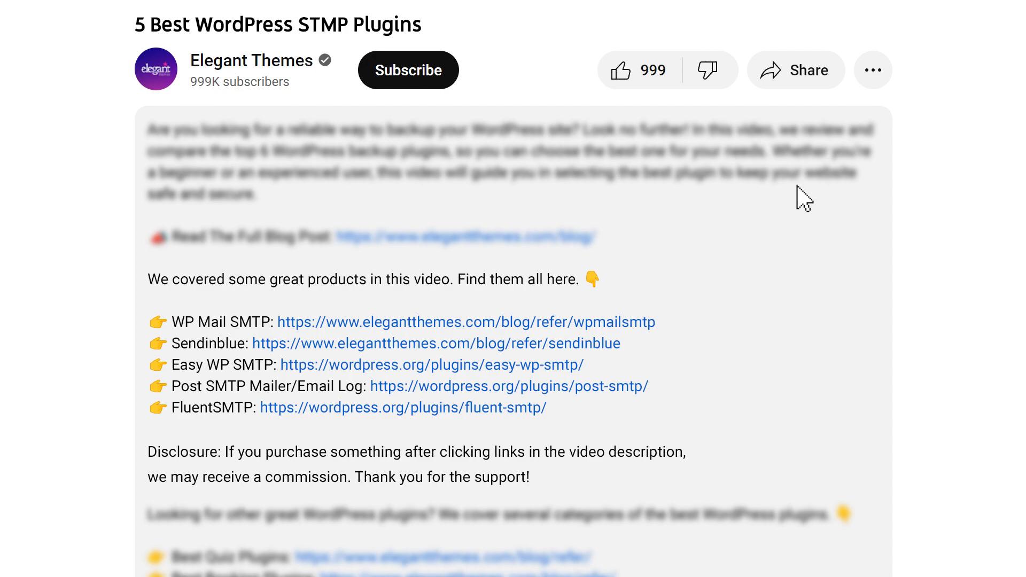
mouse_move(447, 333)
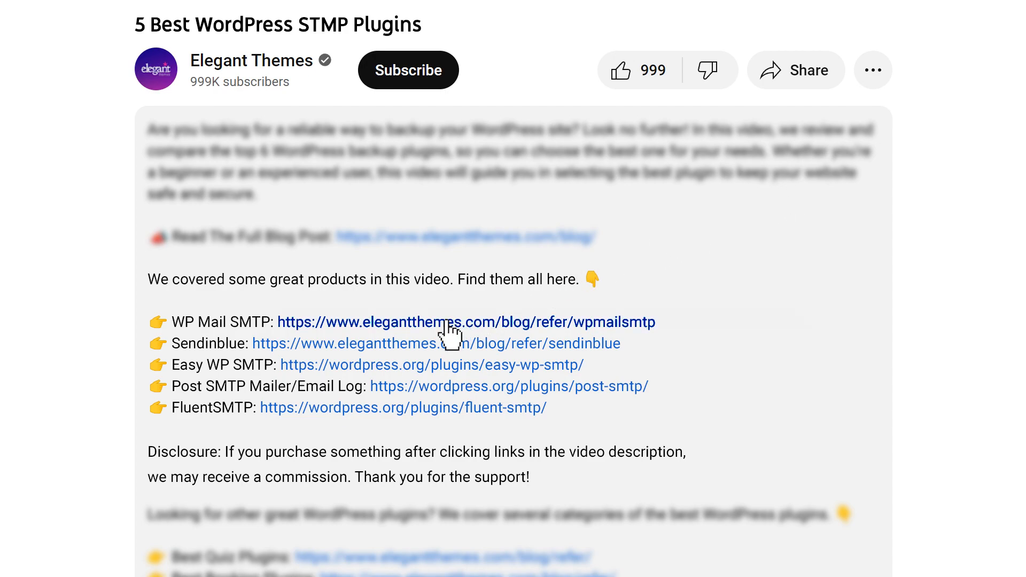